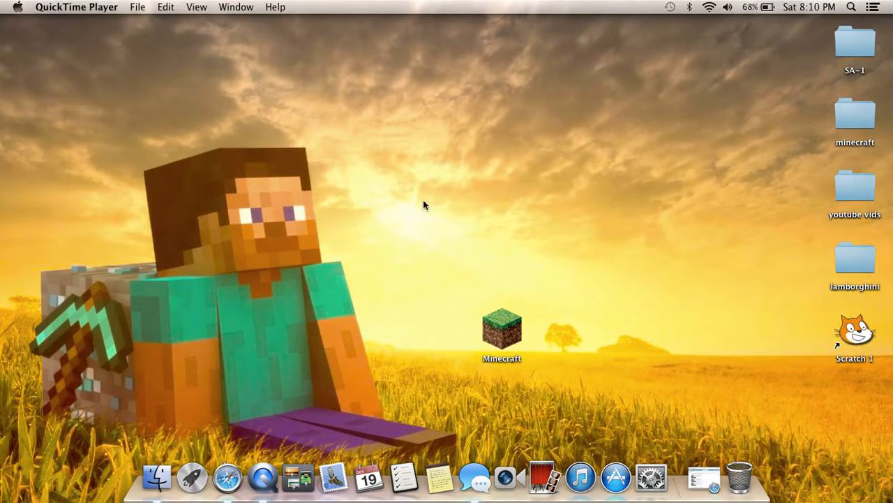
mouse_move(508, 214)
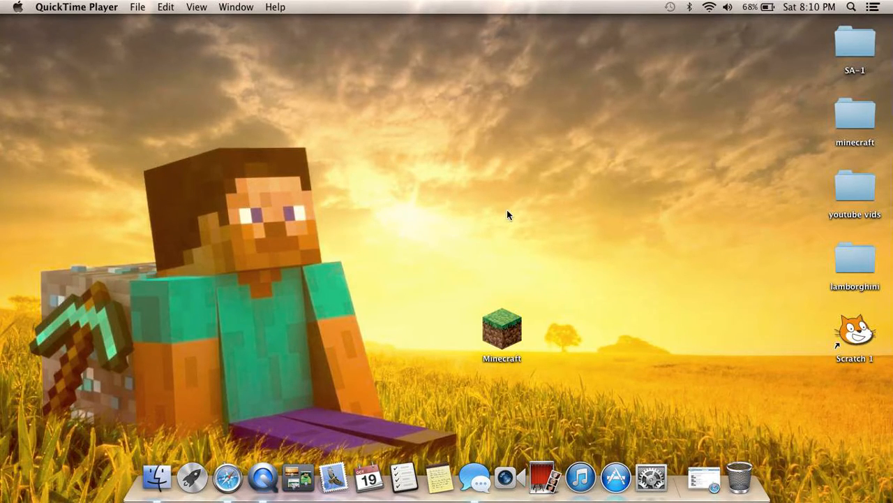
mouse_move(747, 304)
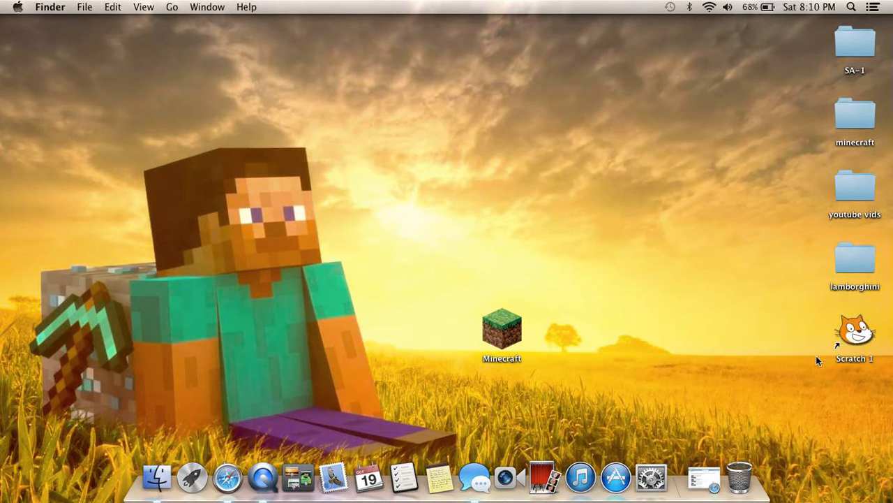
mouse_move(890, 328)
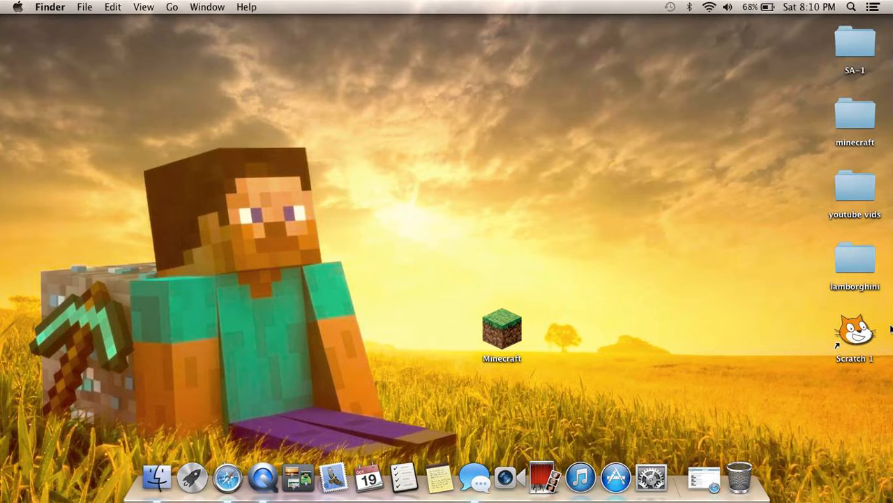
mouse_move(802, 352)
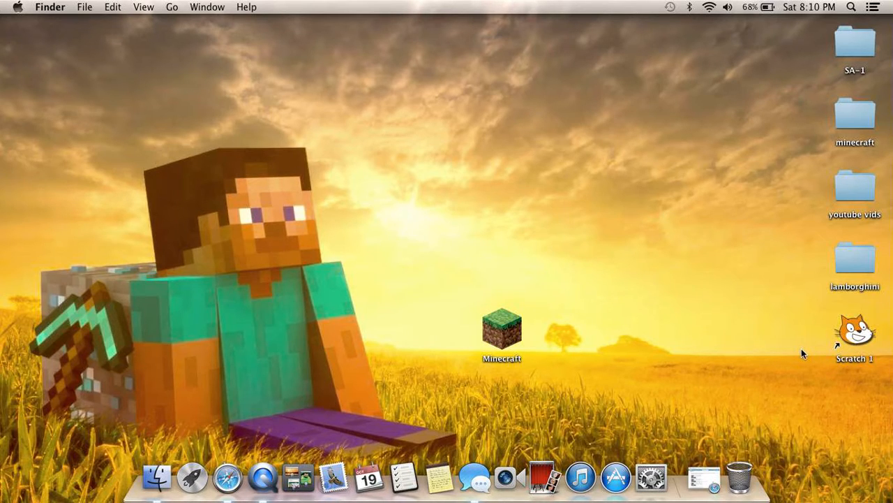
mouse_move(889, 364)
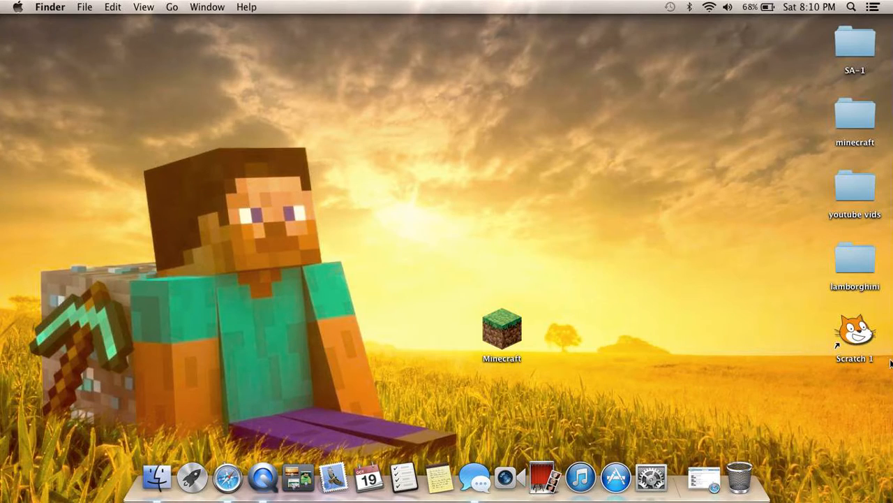
mouse_move(806, 394)
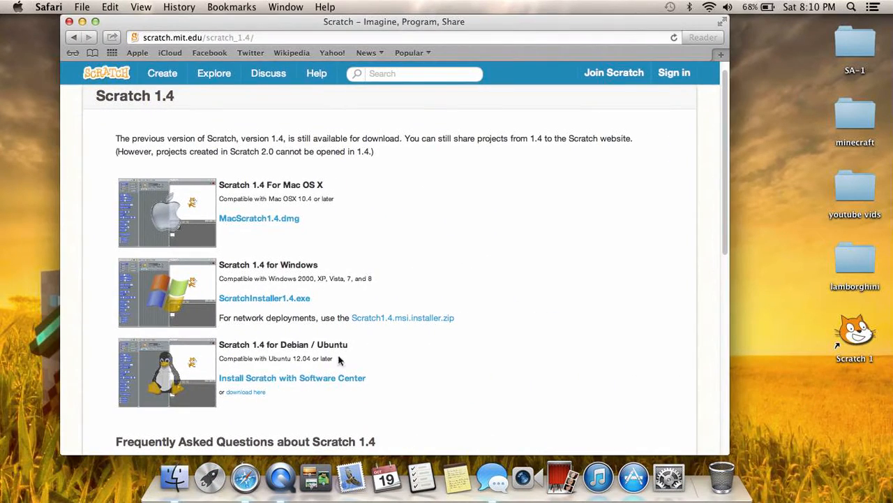
mouse_move(495, 25)
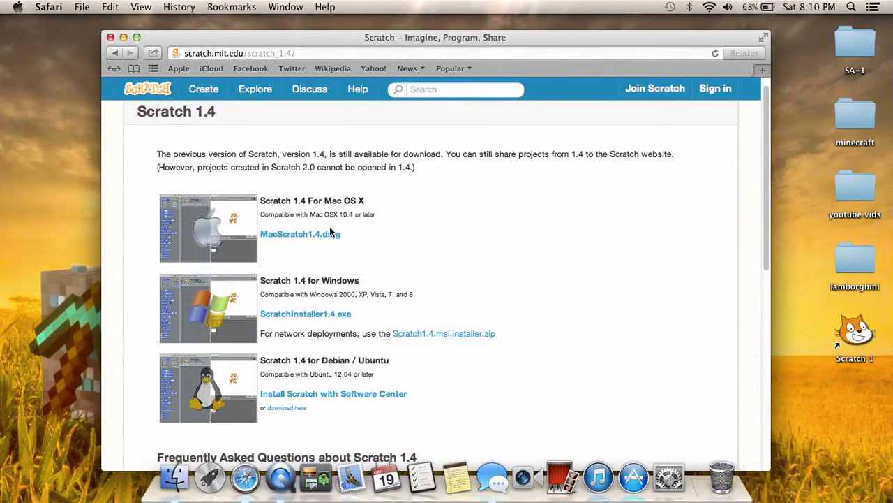
mouse_move(328, 323)
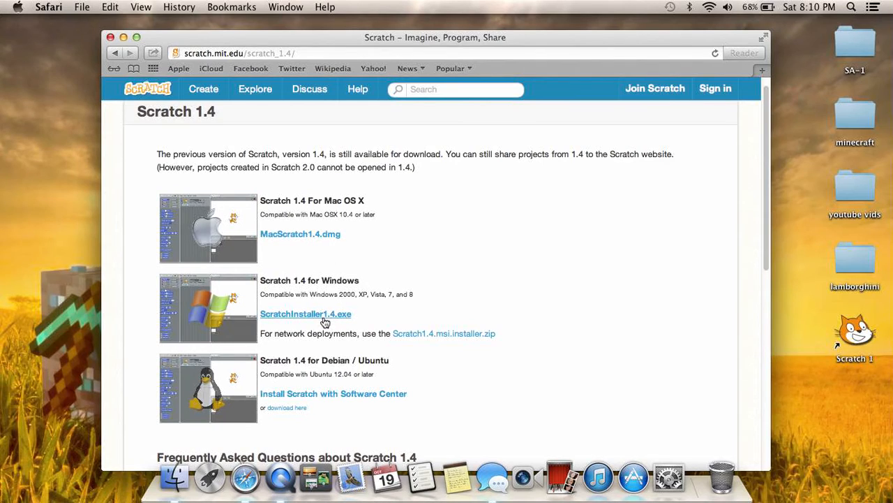
Download MacScratch1.4.dmg from the Scratch 1.4 page and check its download progress.
click(305, 313)
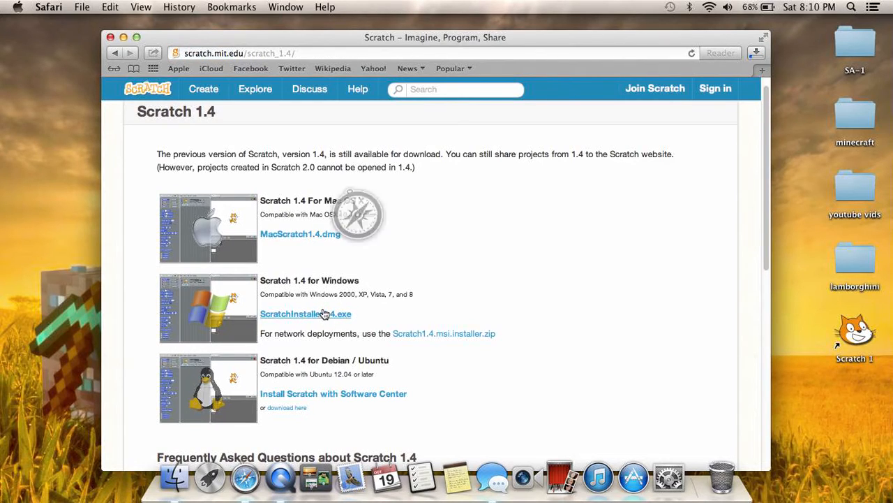
mouse_move(422, 287)
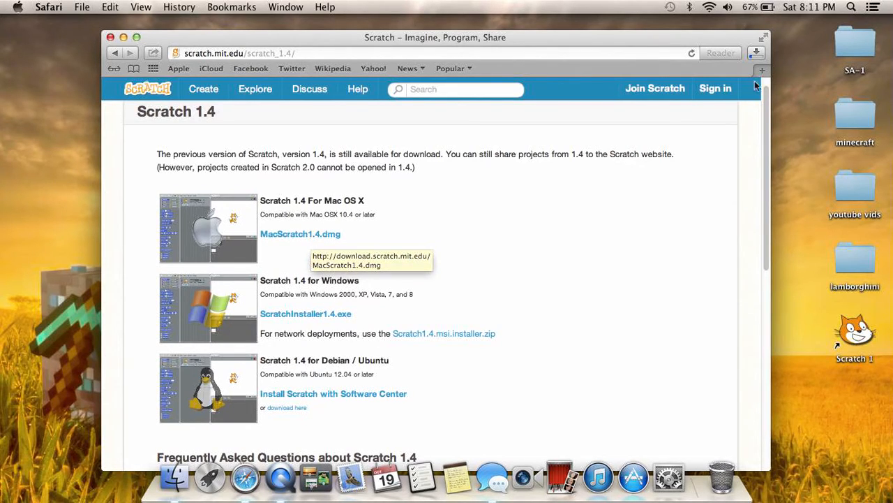
mouse_move(832, 190)
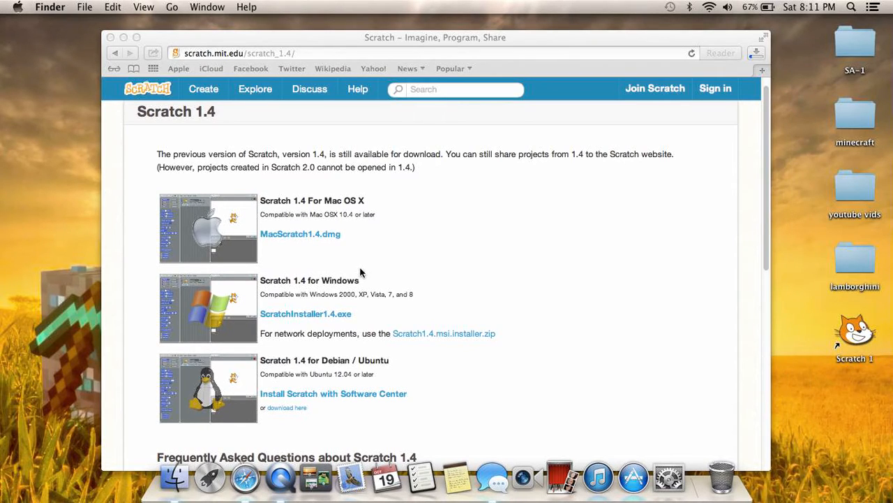
mouse_move(239, 267)
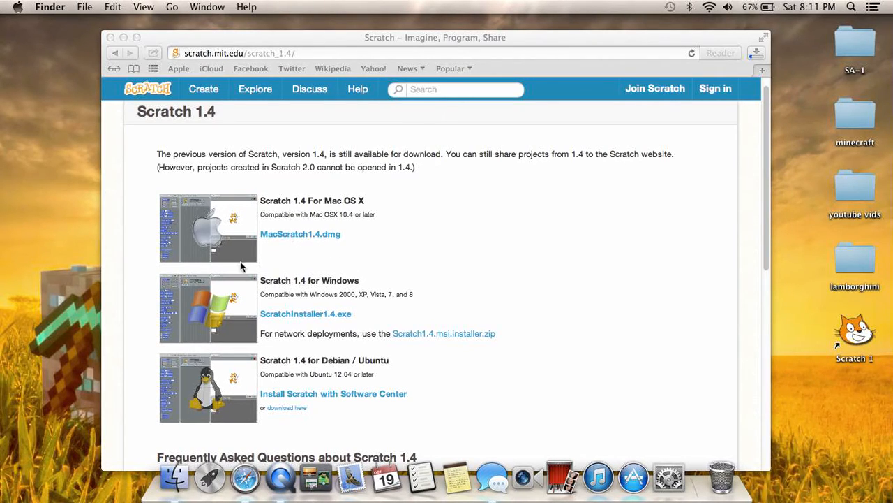
mouse_move(307, 329)
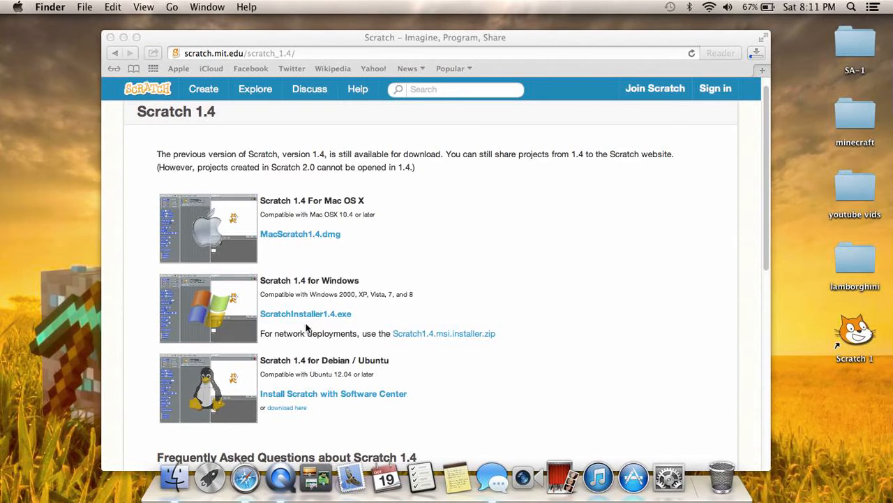
mouse_move(58, 339)
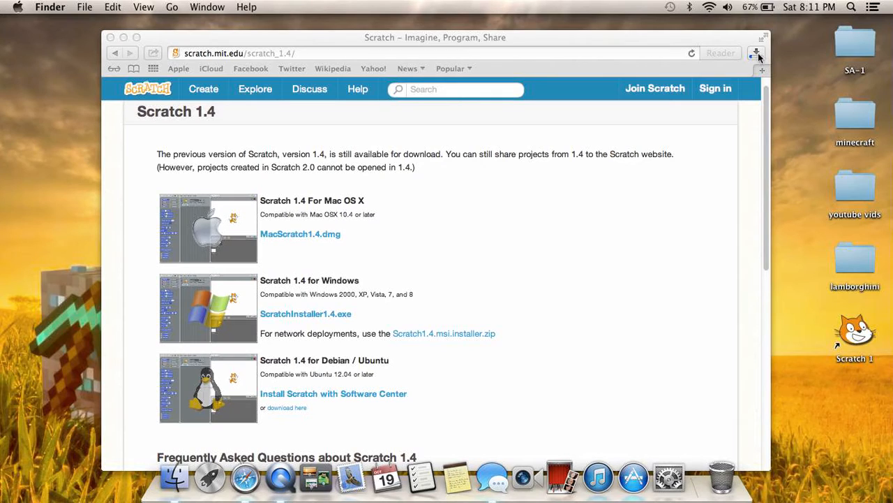
click(755, 53)
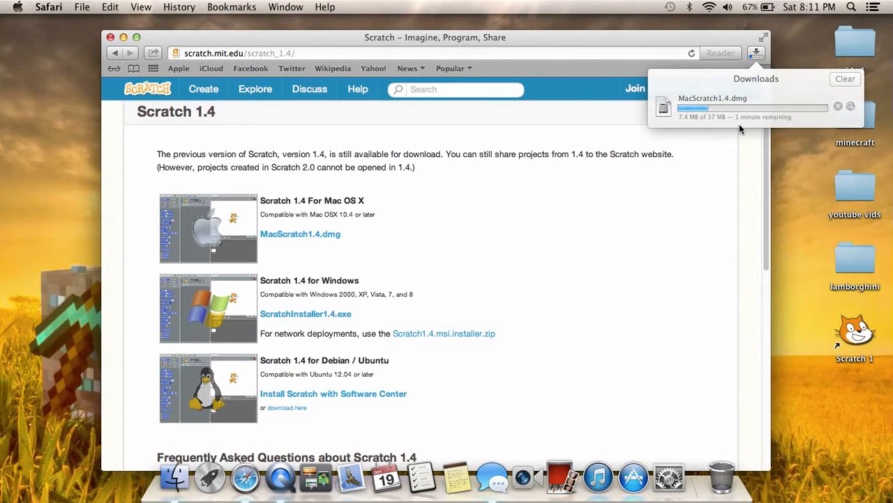
mouse_move(714, 127)
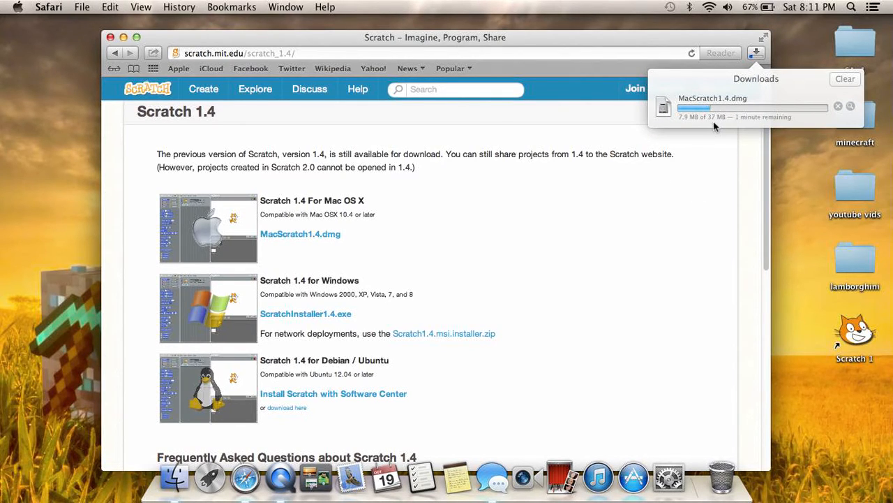
mouse_move(746, 124)
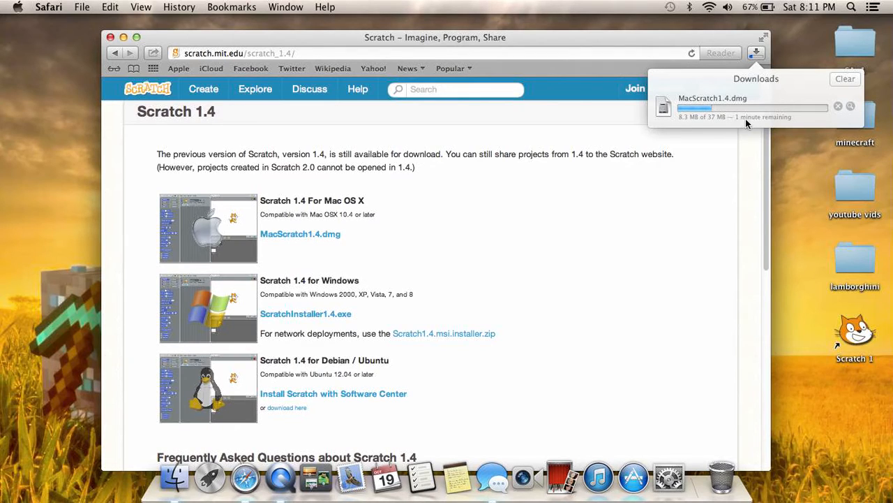
mouse_move(740, 132)
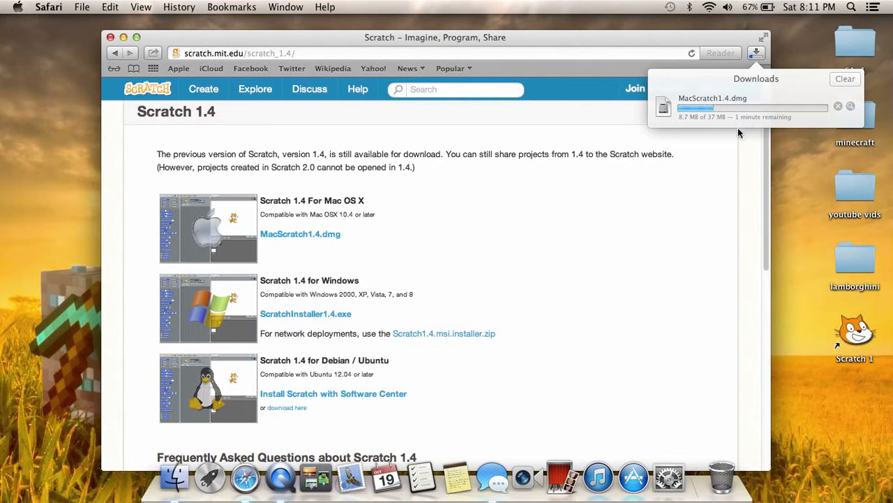
mouse_move(751, 125)
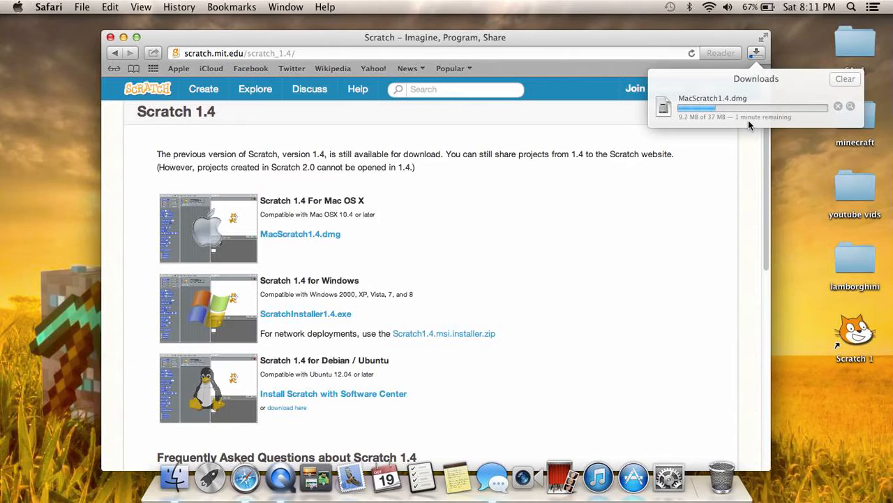
mouse_move(744, 121)
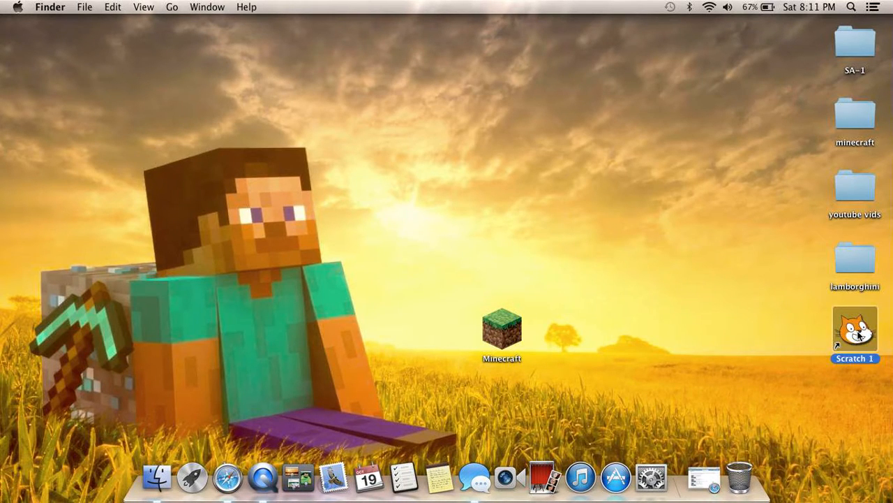
Launch Scratch 1.4 from the Scratch 1 desktop alias.
double_click(855, 332)
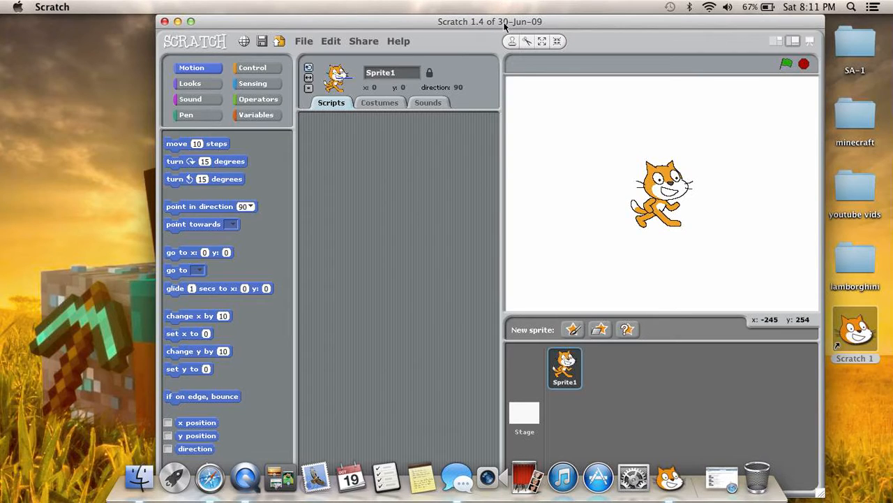
Place move 10 steps, turn 15 degrees and go to mouse-pointer blocks, then run move 10 steps.
drag(490, 21, 553, 21)
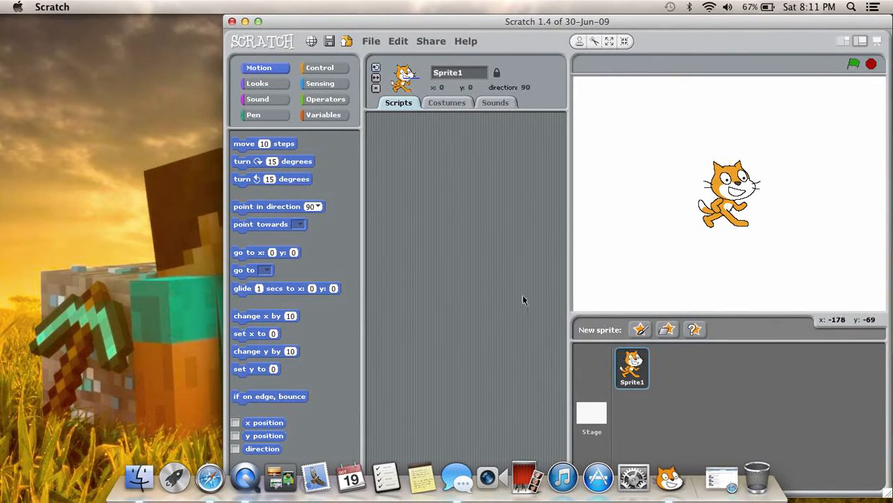
mouse_move(418, 153)
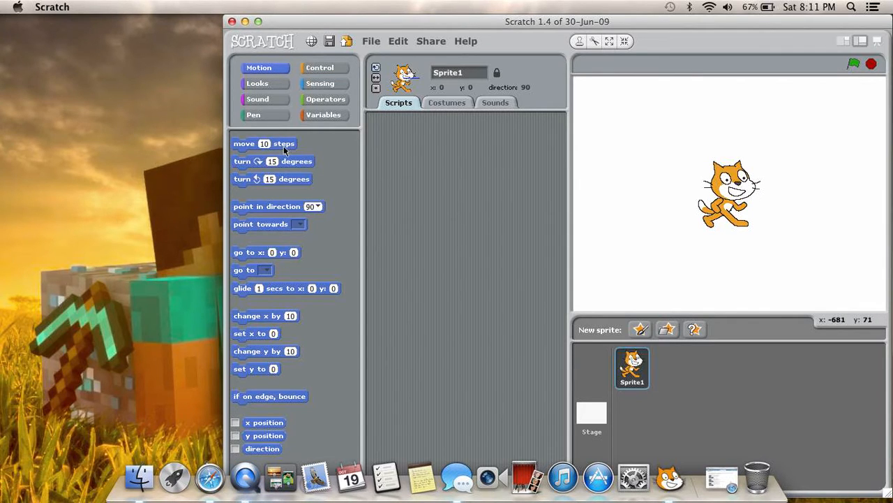
drag(264, 144, 452, 190)
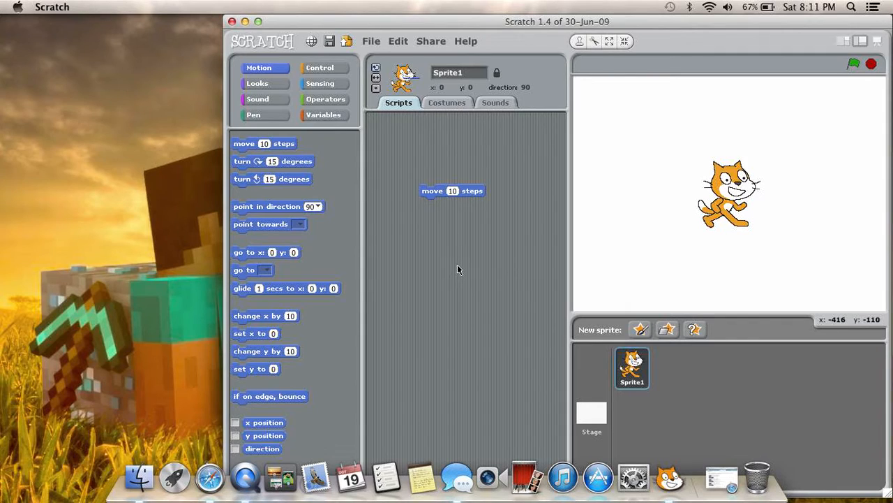
mouse_move(330, 182)
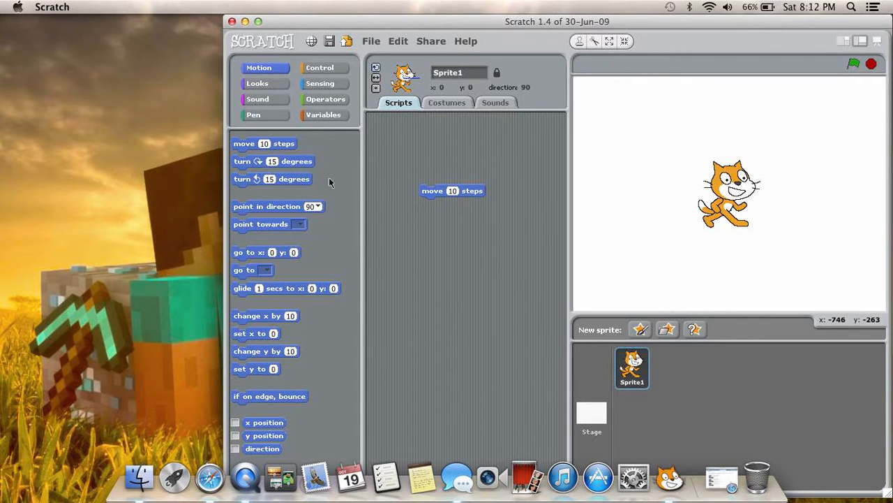
drag(272, 179, 422, 283)
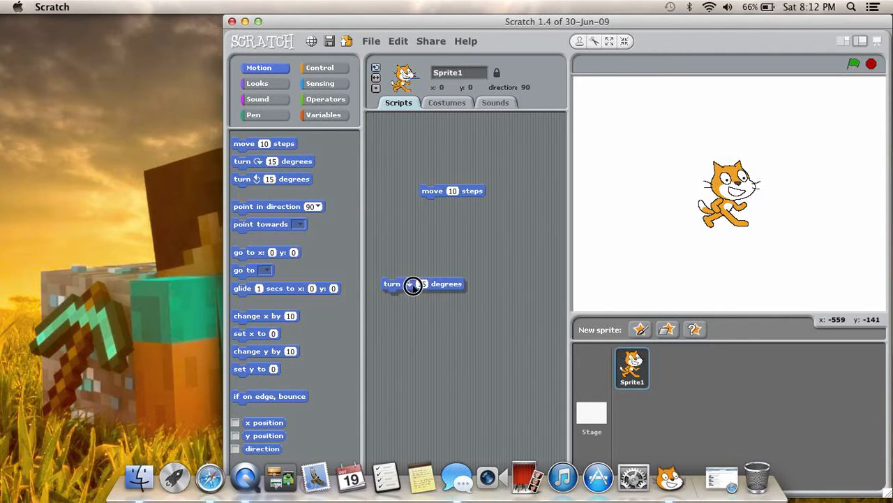
drag(413, 284, 496, 309)
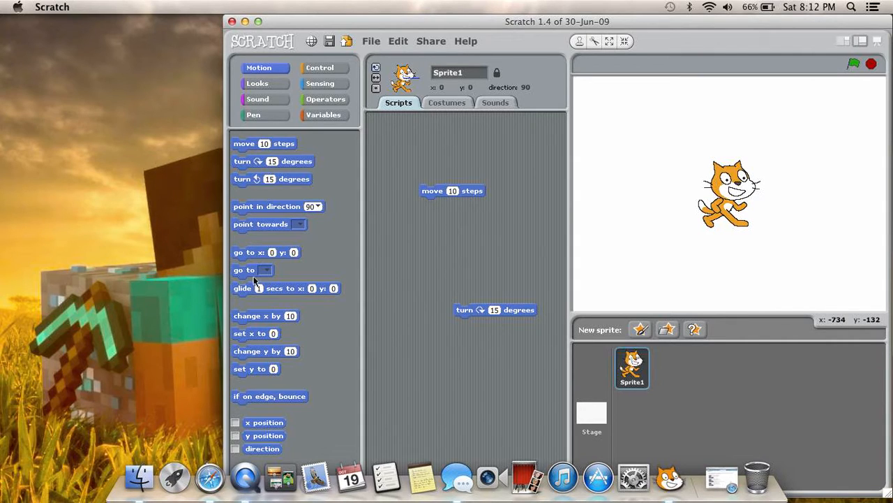
drag(244, 269, 418, 266)
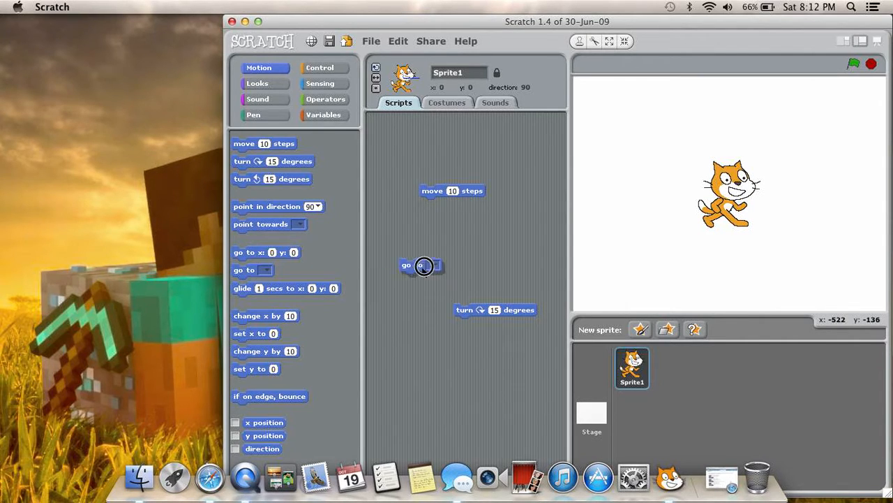
click(425, 265)
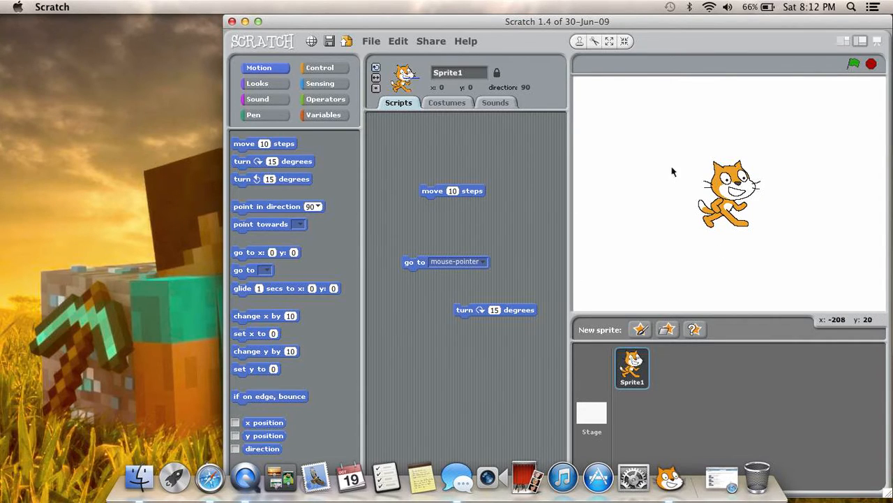
mouse_move(445, 195)
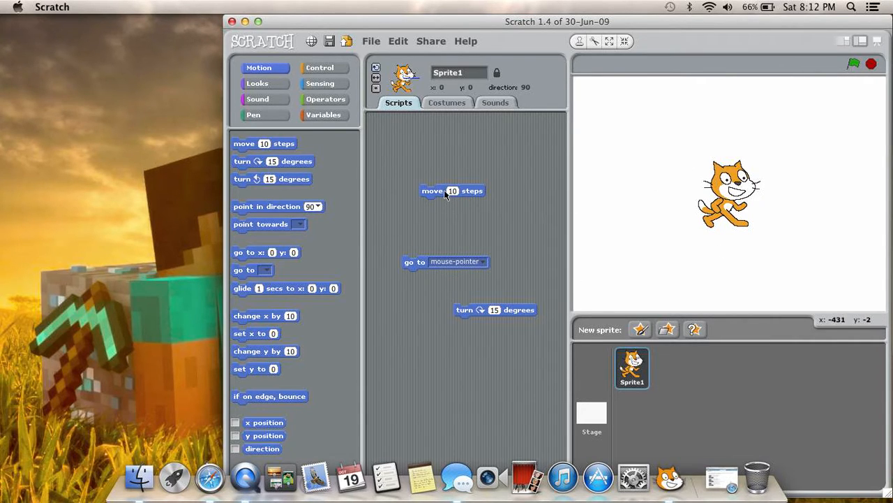
click(452, 190)
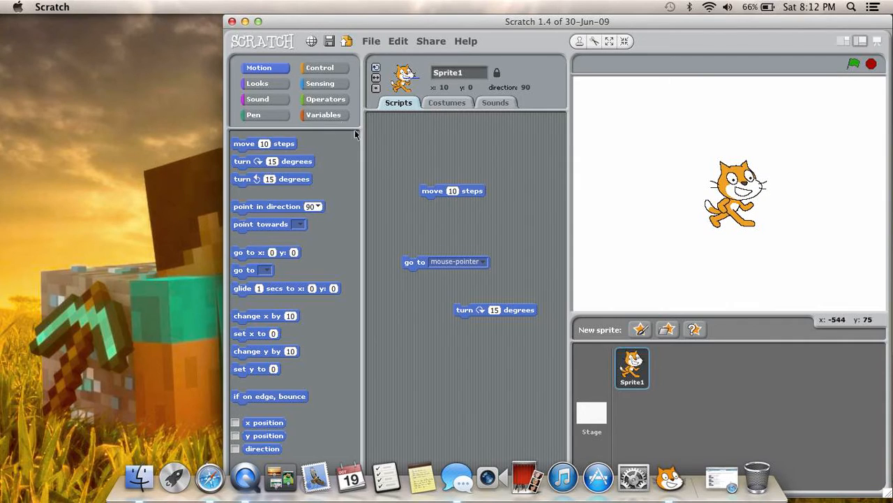
Drag a next costume block from Looks into the scripts and view costume1 and costume2.
click(259, 83)
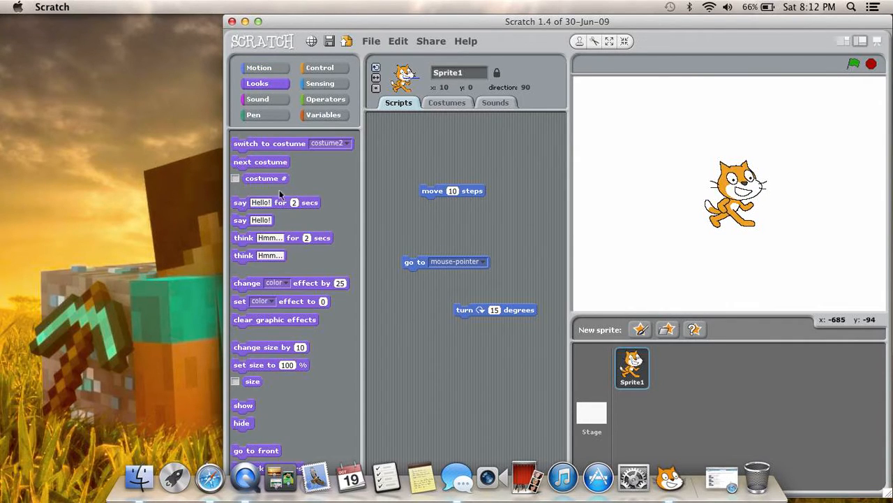
drag(260, 161, 464, 233)
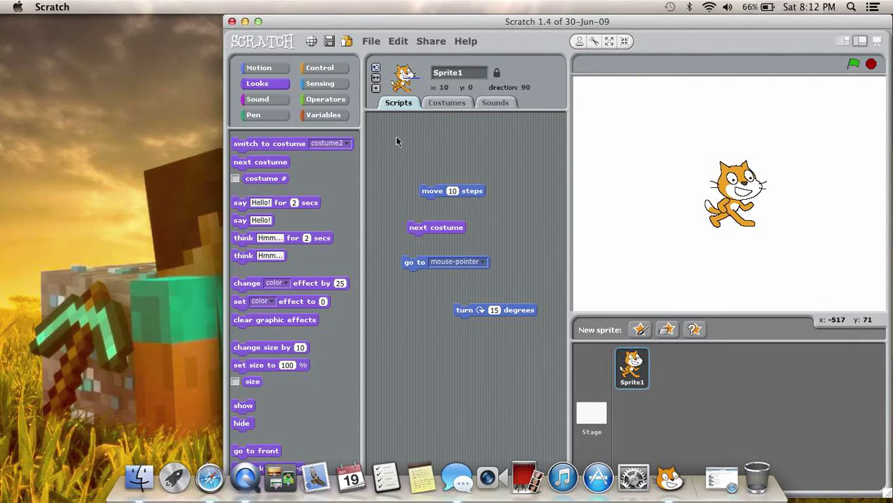
click(447, 102)
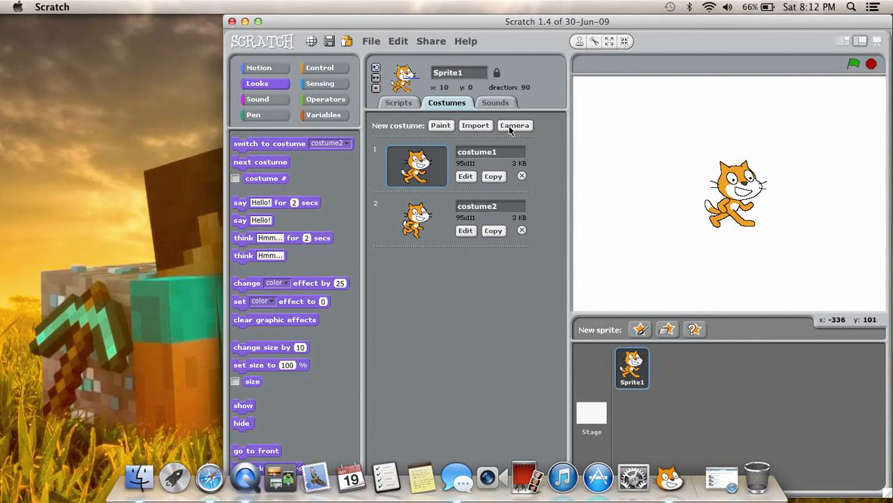
Browse the Animals costume folder without importing, then copy costume2 as costume3.
click(476, 125)
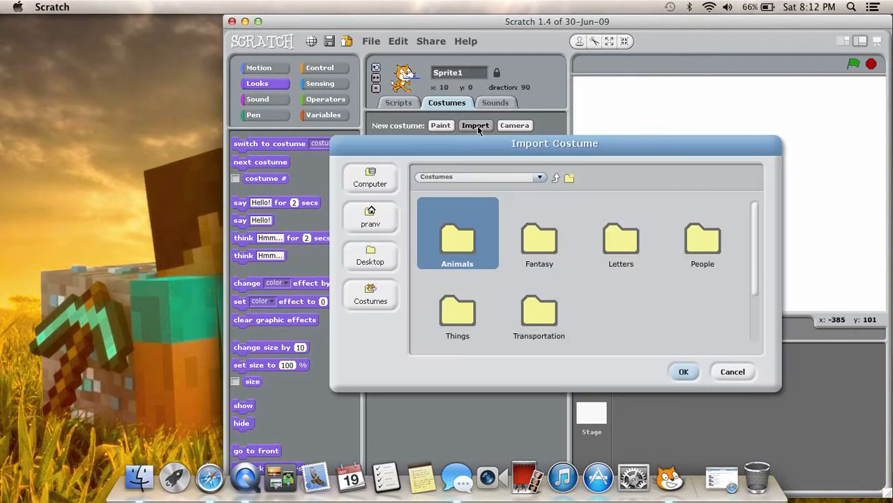
mouse_move(715, 291)
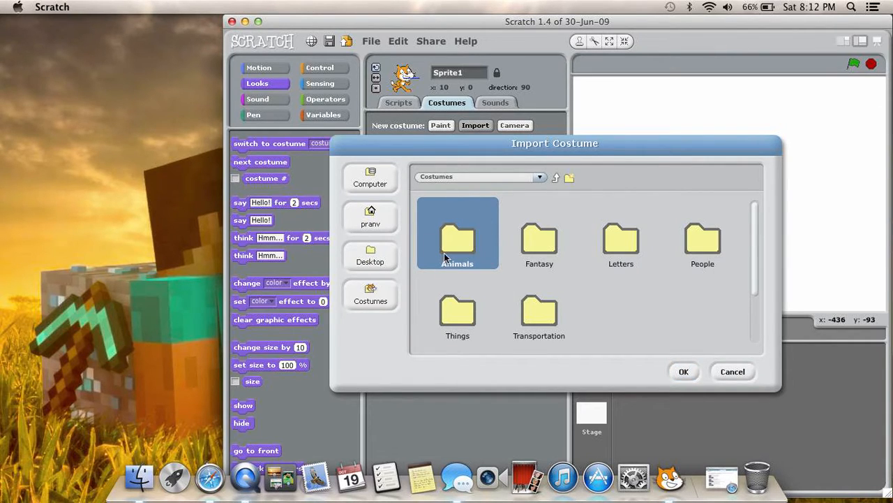
mouse_move(460, 238)
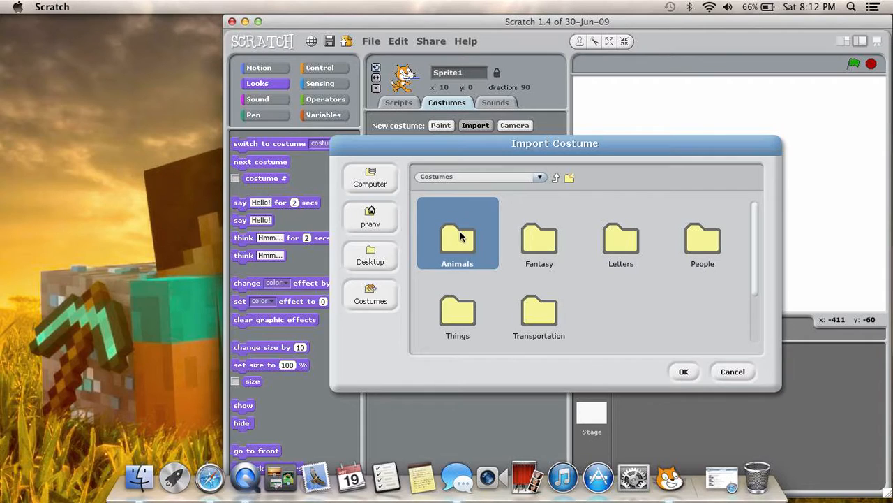
double_click(457, 238)
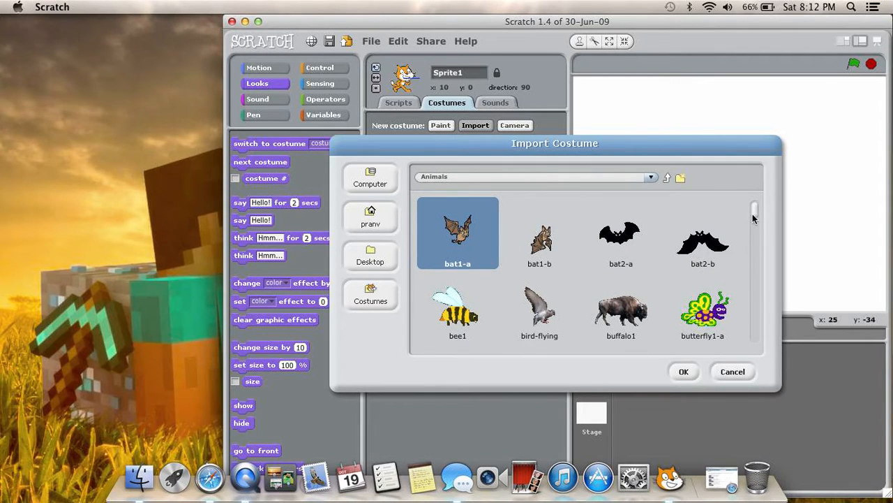
scroll(down, 3)
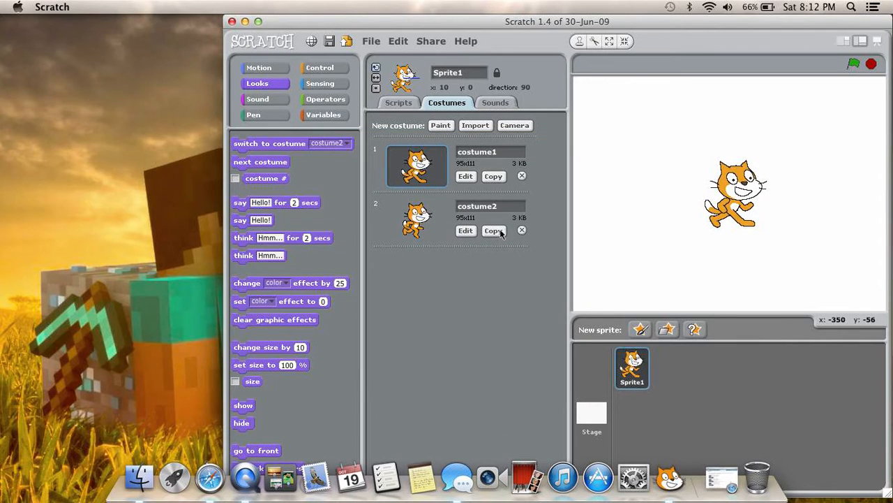
click(494, 231)
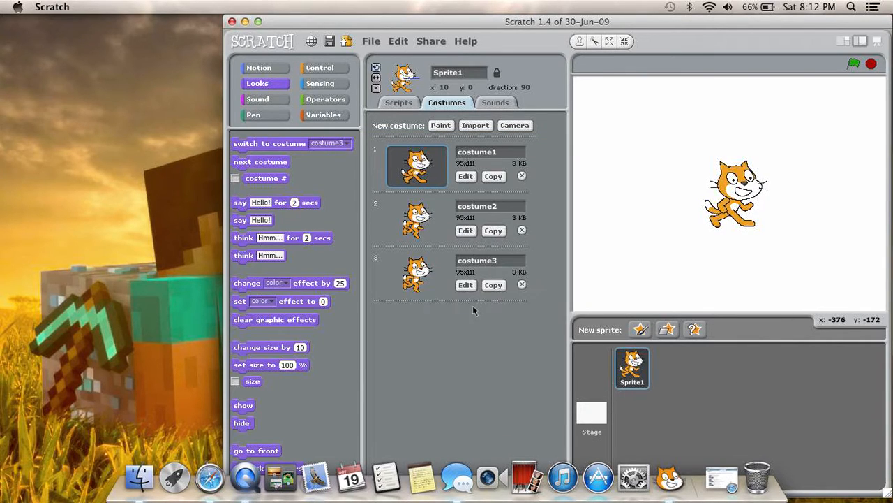
Delete costume3 and paint a black scribble as a new Sprite1 costume.
click(465, 176)
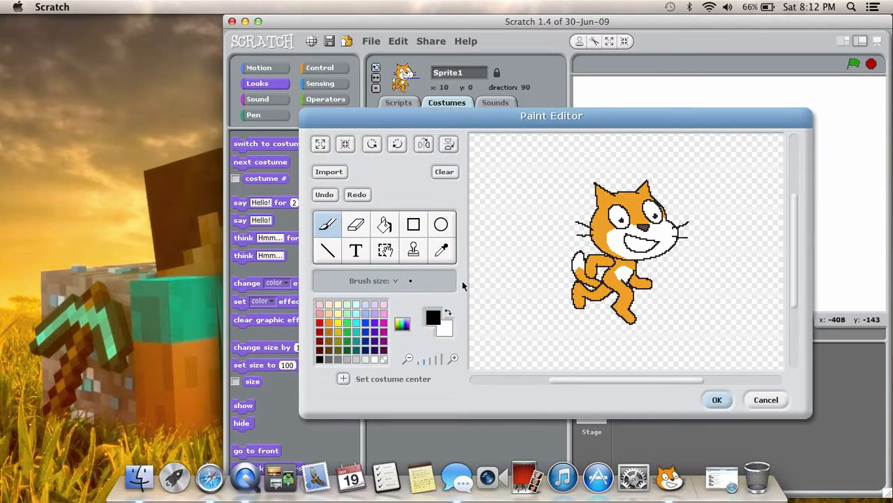
click(717, 399)
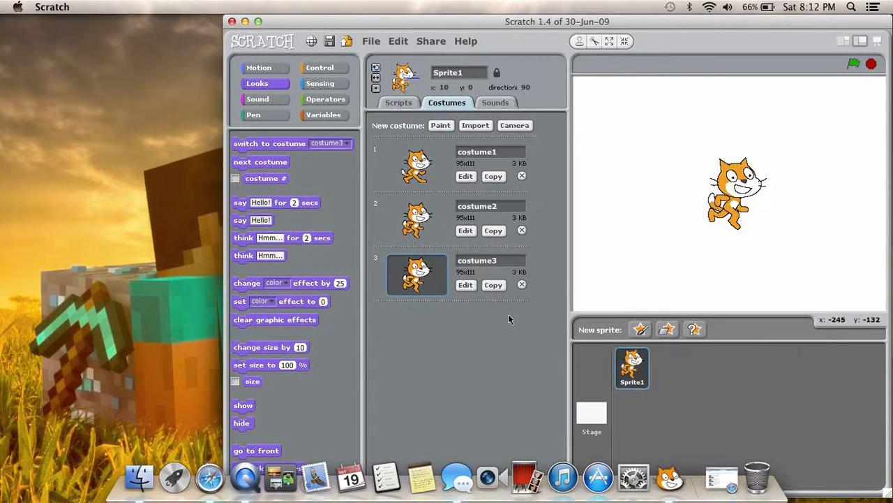
click(521, 284)
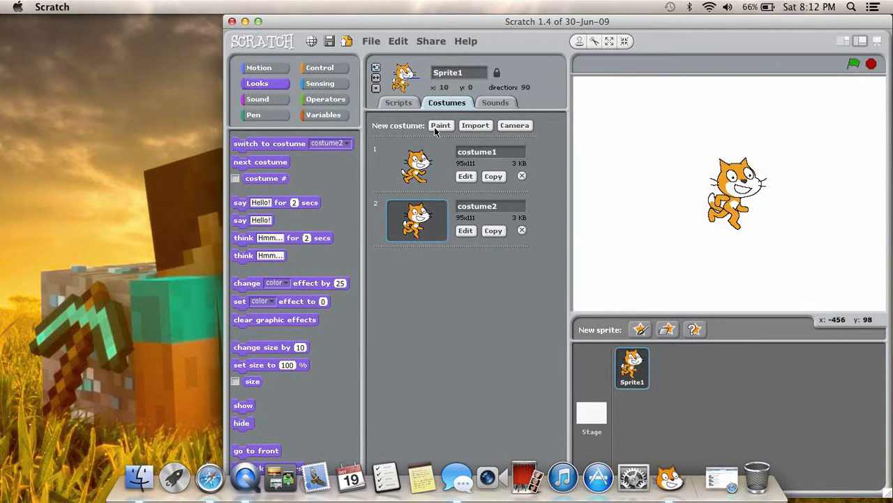
click(440, 125)
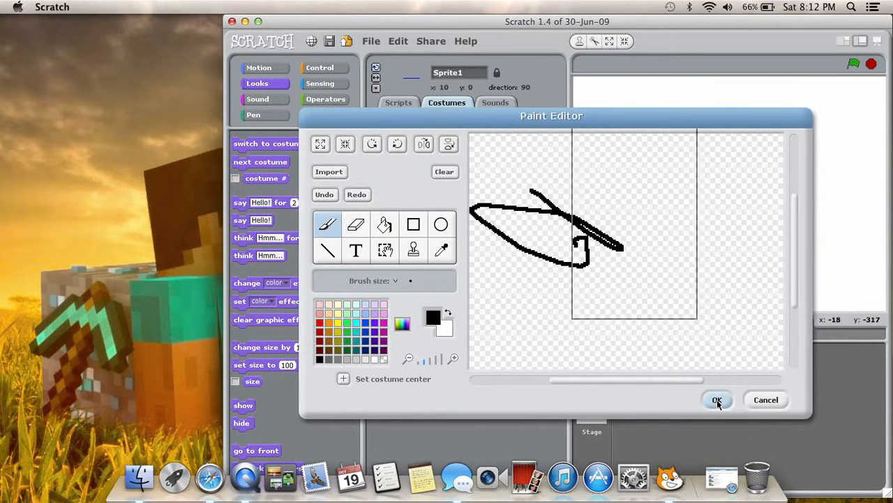
click(718, 400)
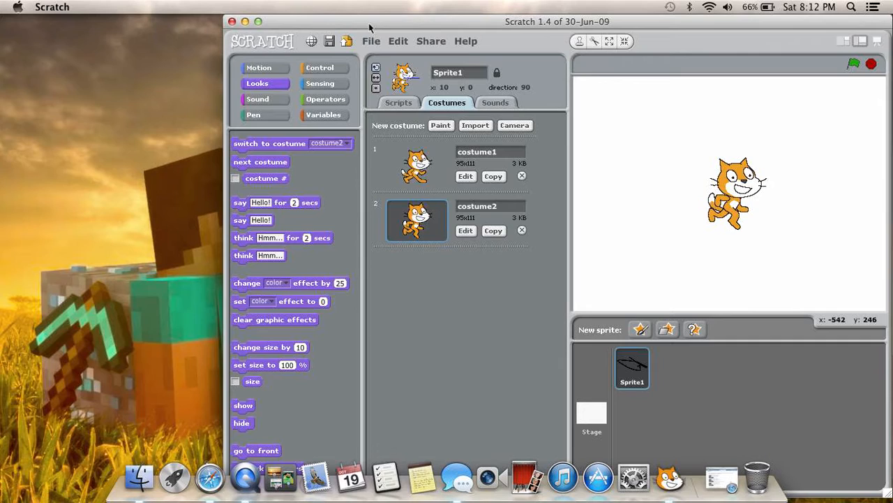
Add a when space key pressed hat and try attaching blocks beneath it.
click(399, 103)
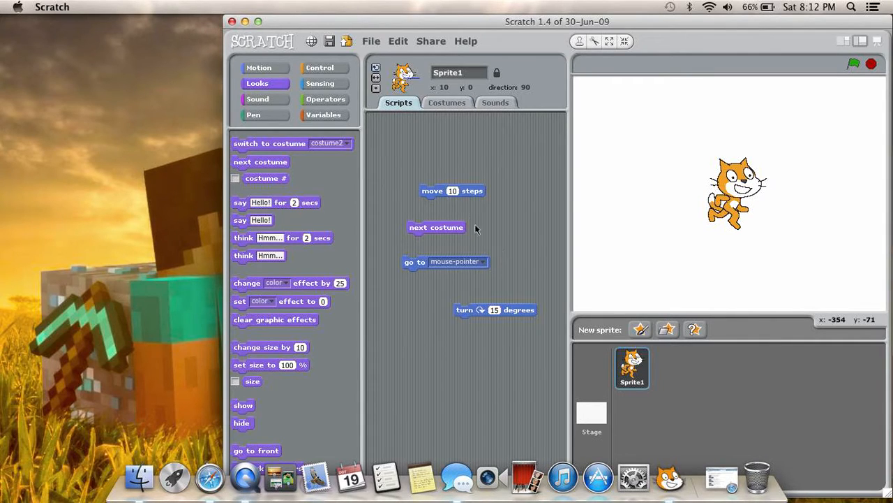
drag(452, 190, 438, 351)
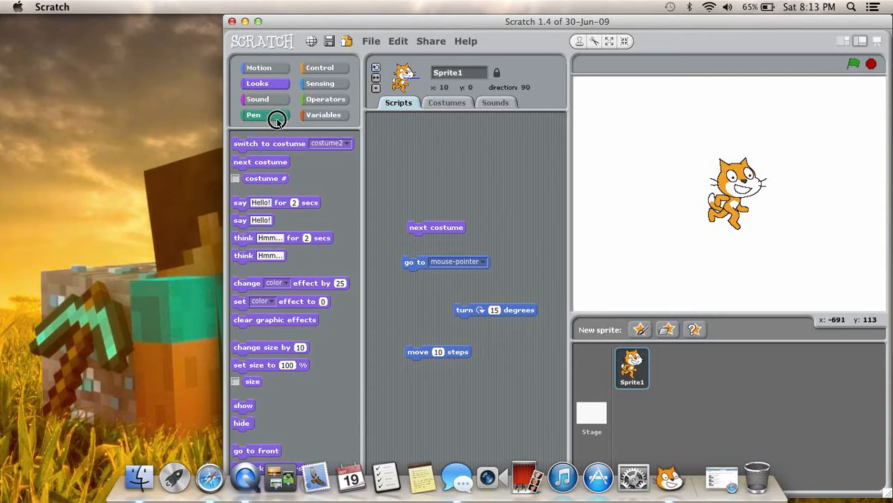
click(266, 115)
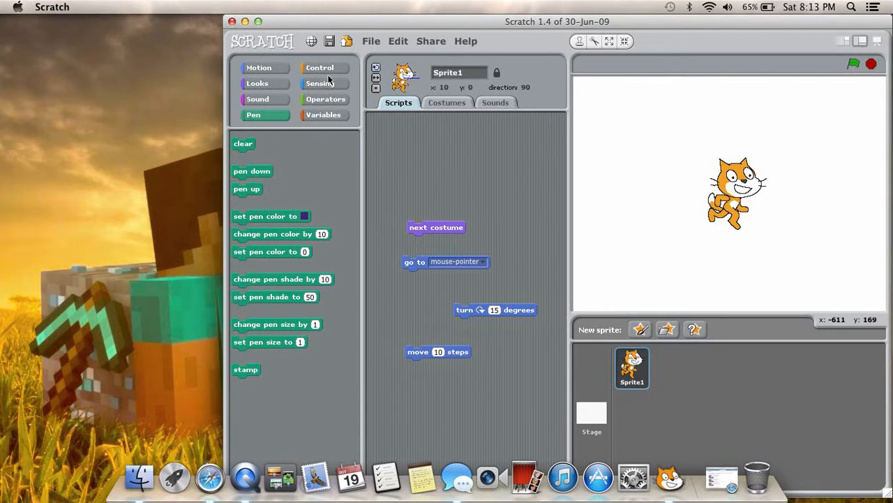
click(324, 68)
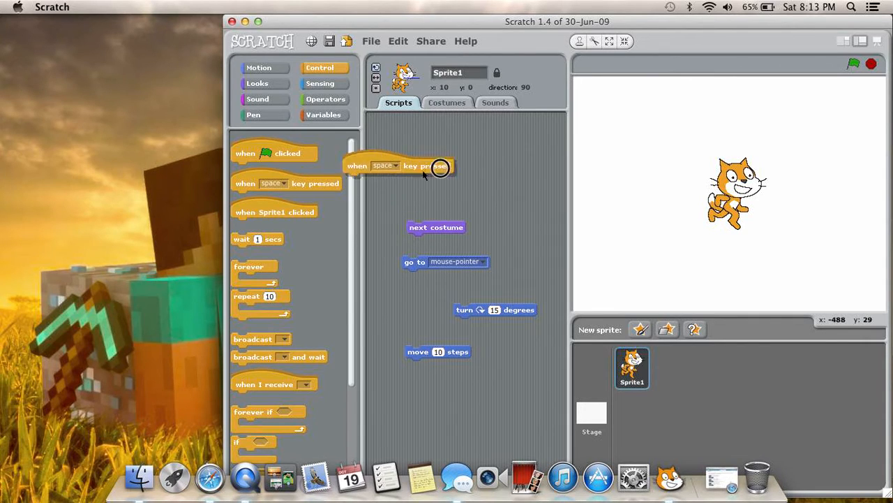
drag(436, 226, 425, 185)
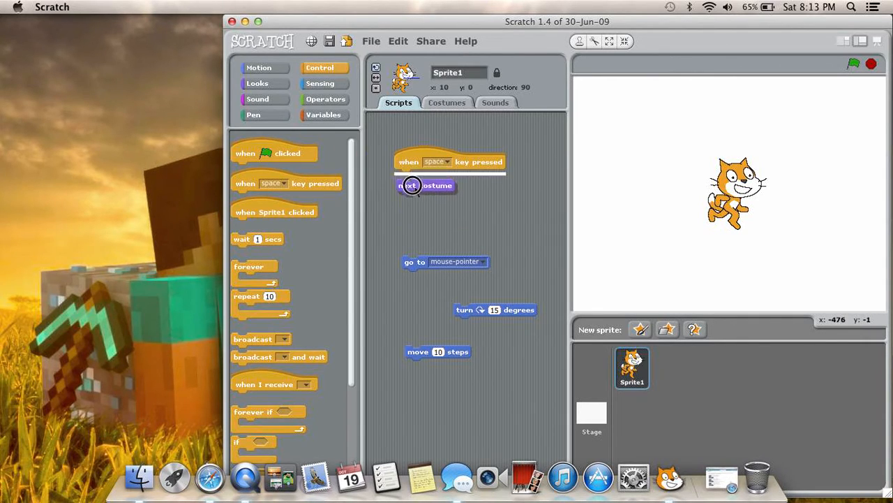
drag(412, 185, 423, 175)
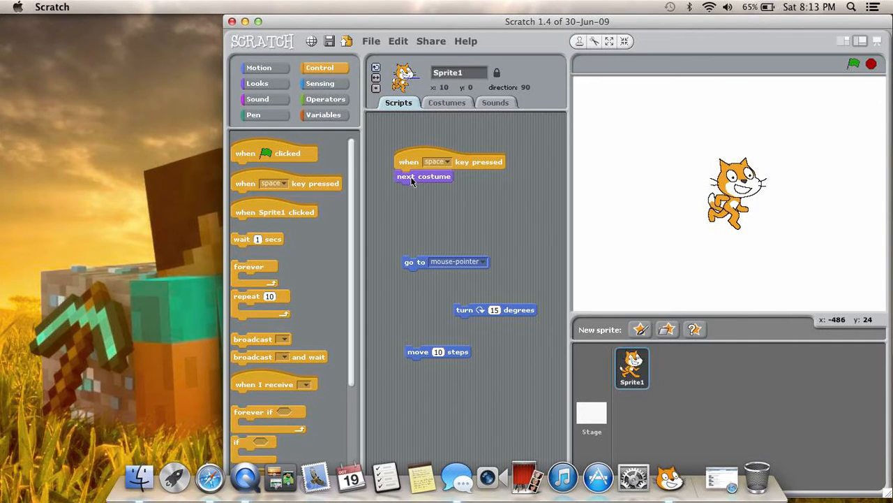
drag(424, 175, 503, 225)
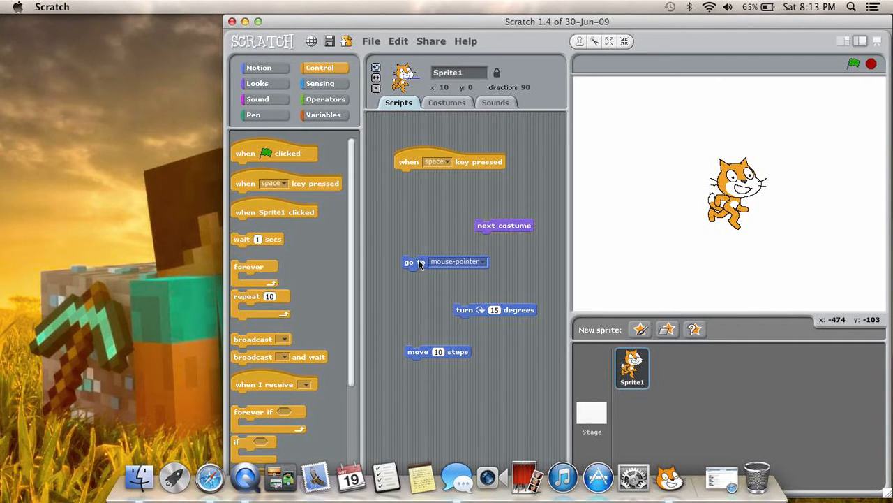
drag(410, 261, 407, 176)
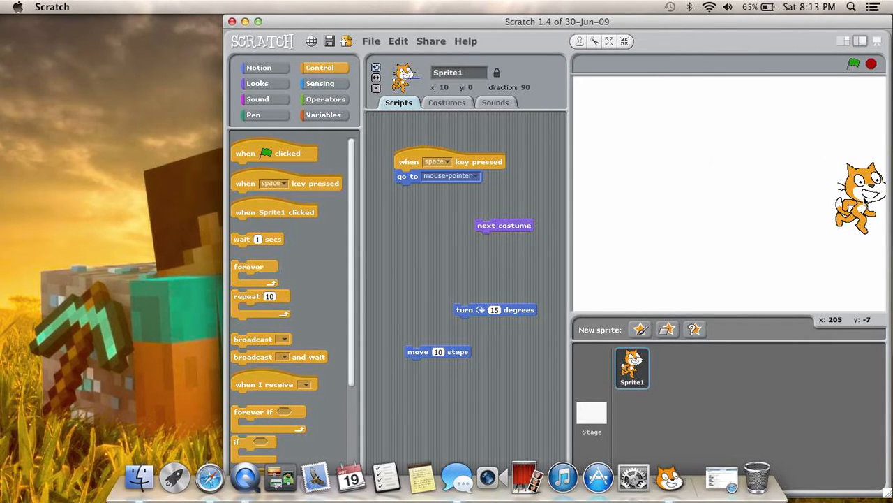
Drag the cat to the lower left, then stack next costume and move 10 steps under the hat.
drag(860, 198, 823, 190)
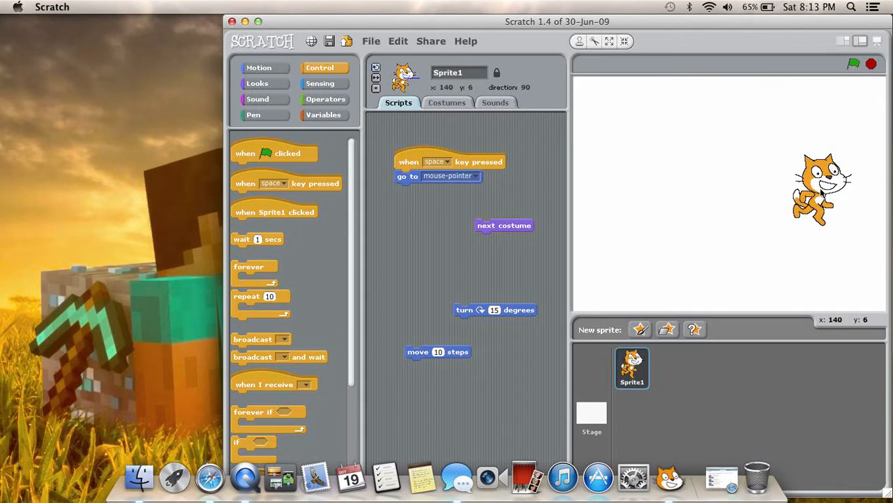
drag(823, 189, 628, 244)
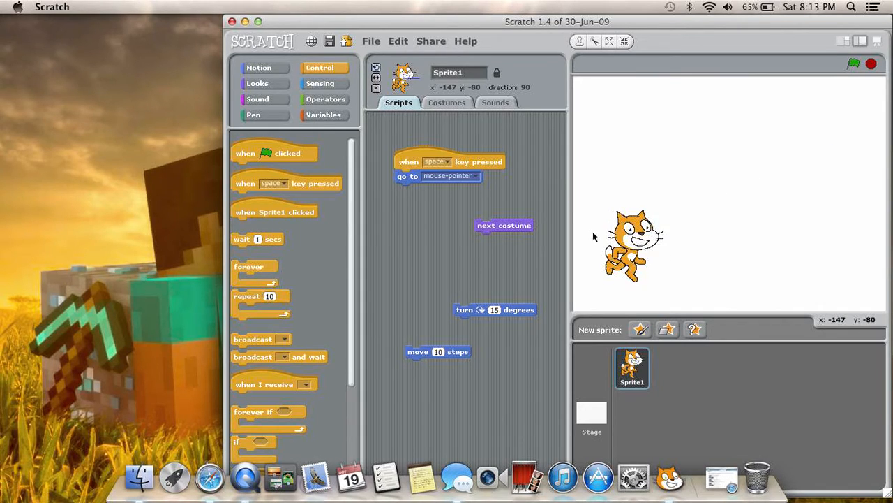
drag(436, 176, 419, 264)
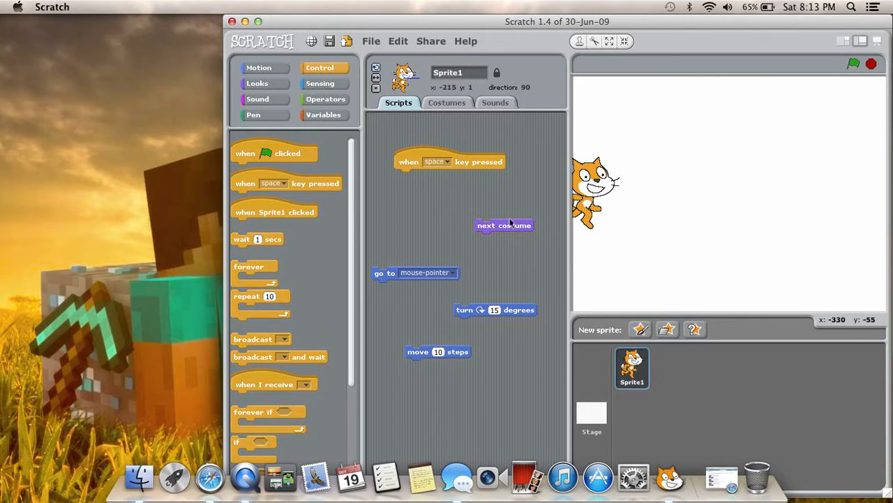
drag(504, 225, 424, 176)
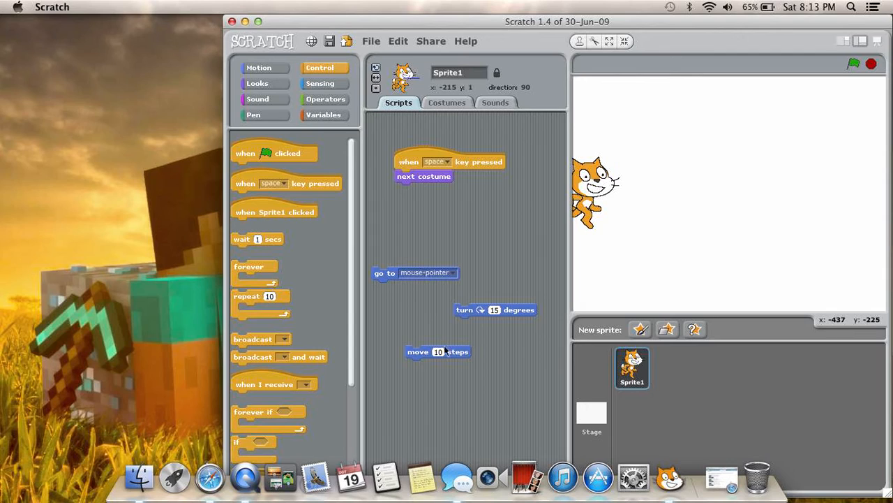
drag(438, 351, 427, 189)
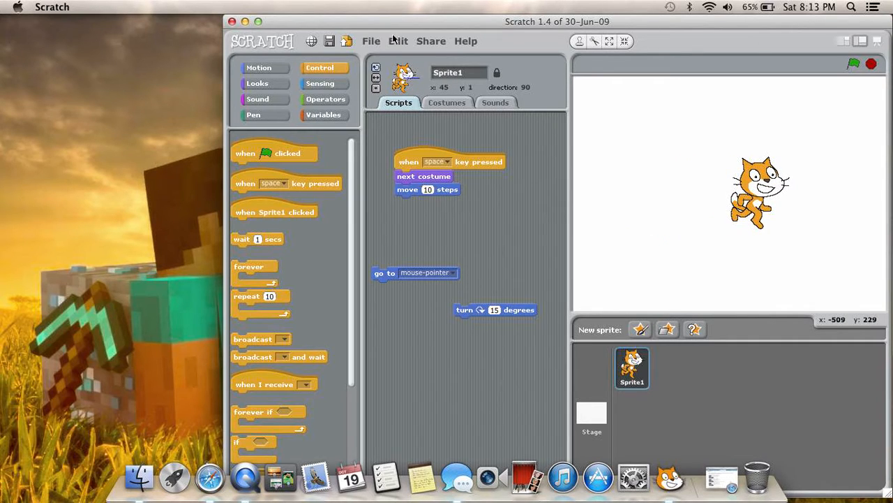
click(376, 41)
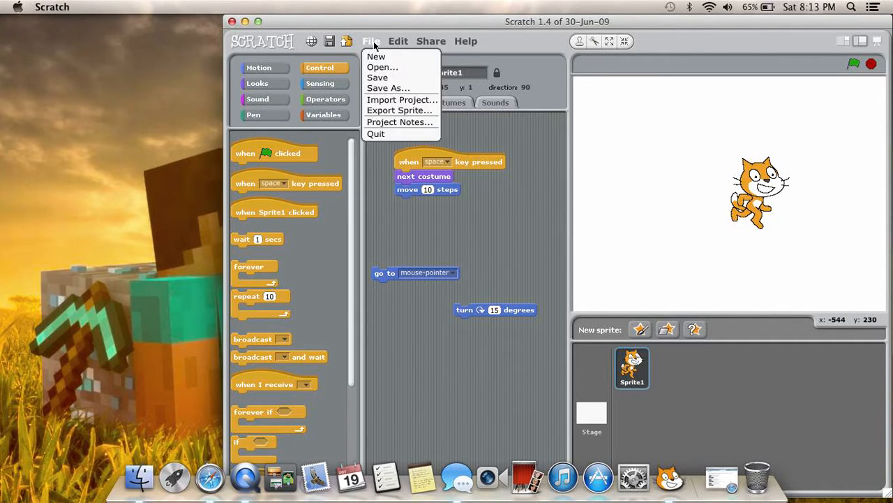
Discard the current project and open dab after previewing spin and stick dance.
click(376, 56)
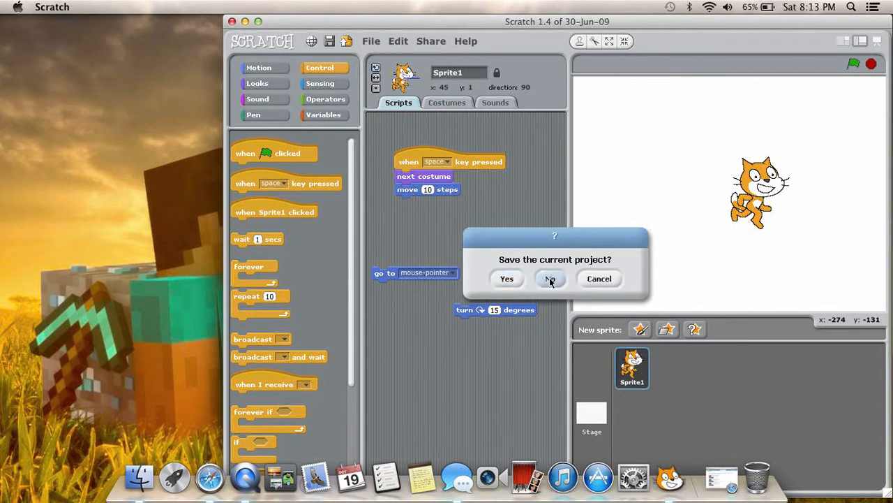
click(550, 278)
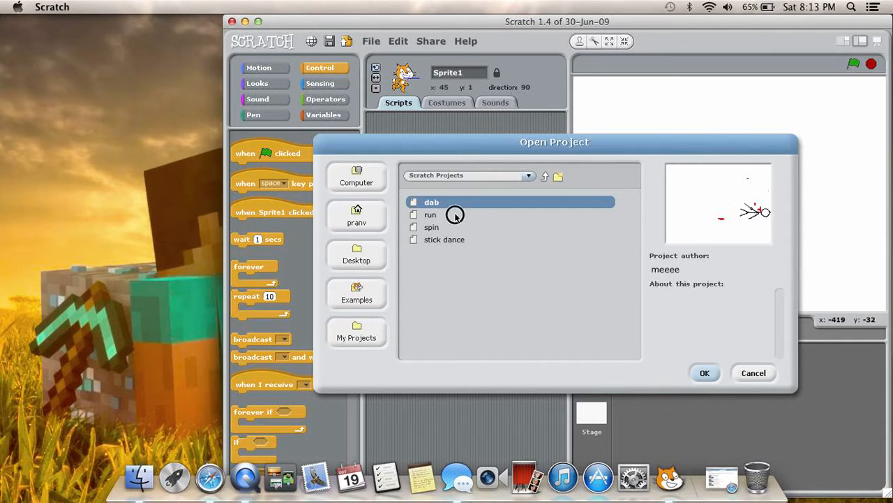
click(432, 227)
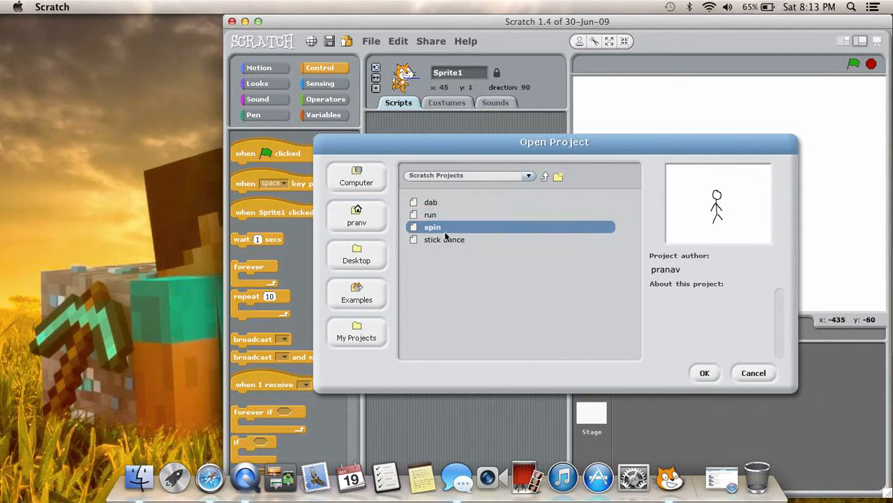
click(447, 238)
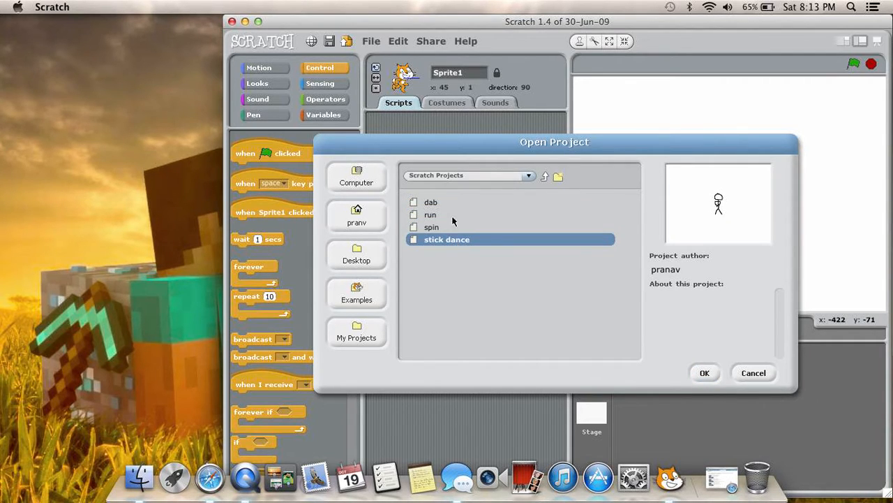
click(431, 201)
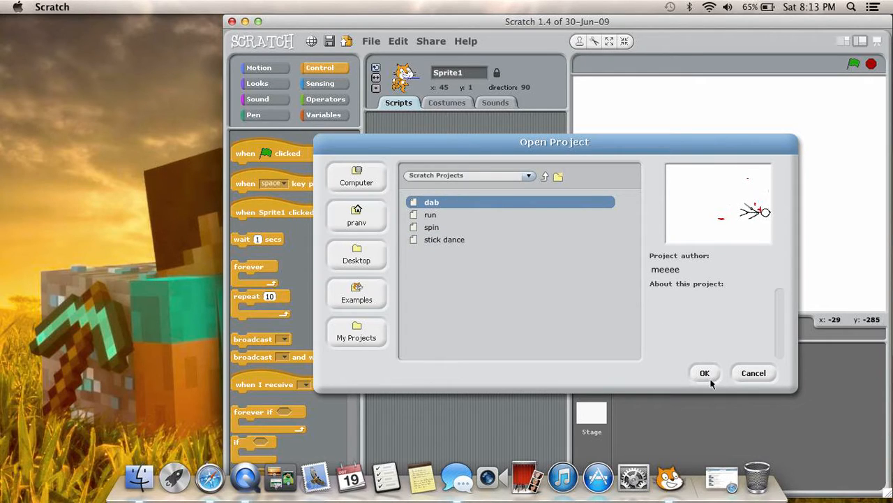
click(705, 372)
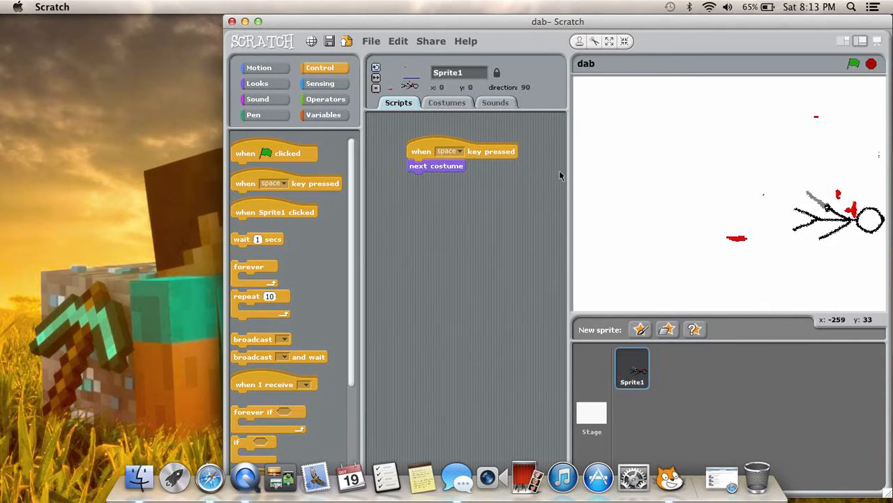
Switch the dab sprite to its characters costume and return to Scripts.
click(447, 102)
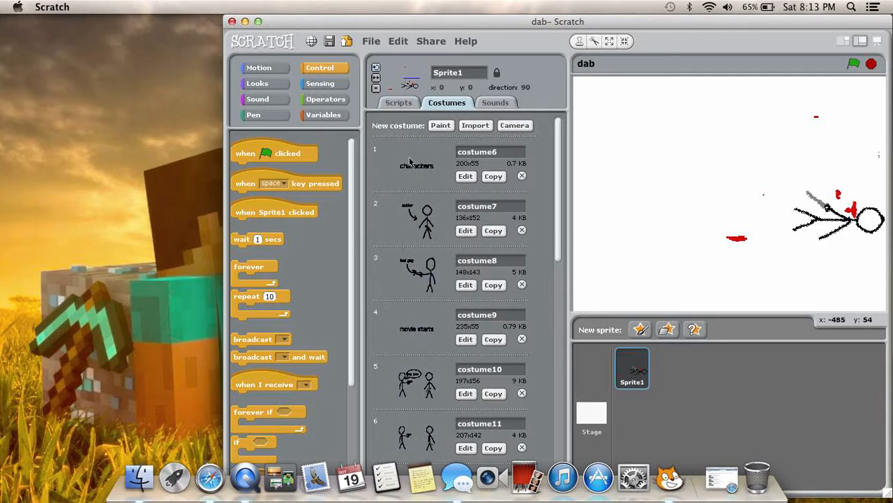
click(417, 166)
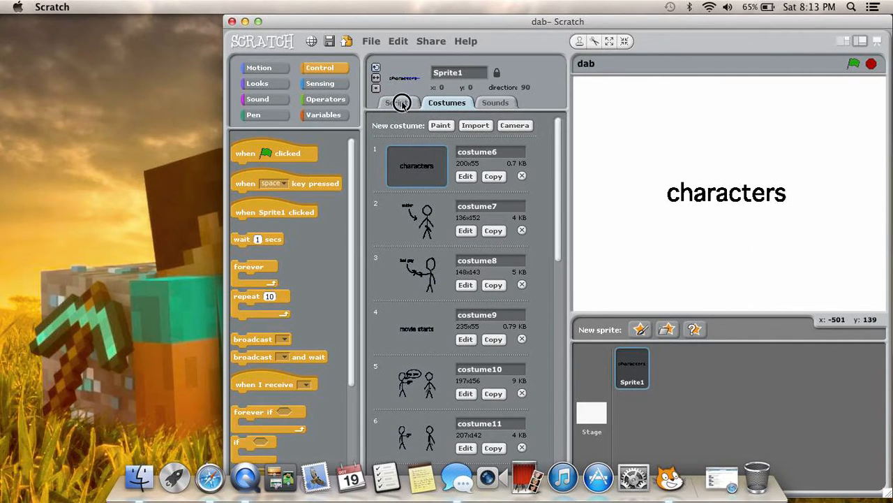
click(399, 102)
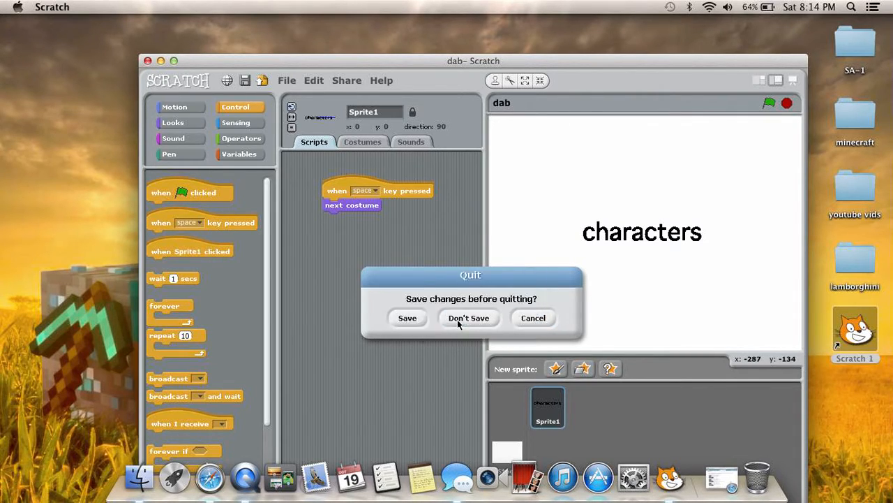
Quit Scratch with Don't Save, drag MacScratch1.4.dmg to the desktop, and minimize Safari.
click(469, 317)
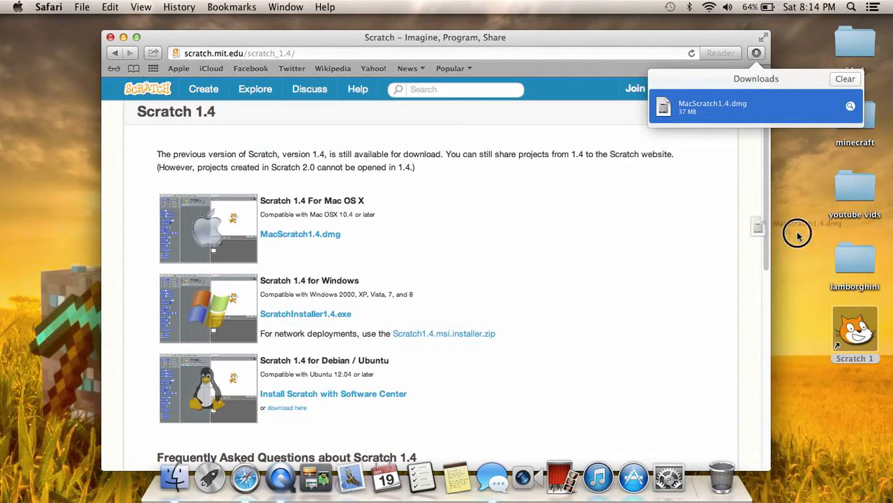
drag(796, 234, 840, 412)
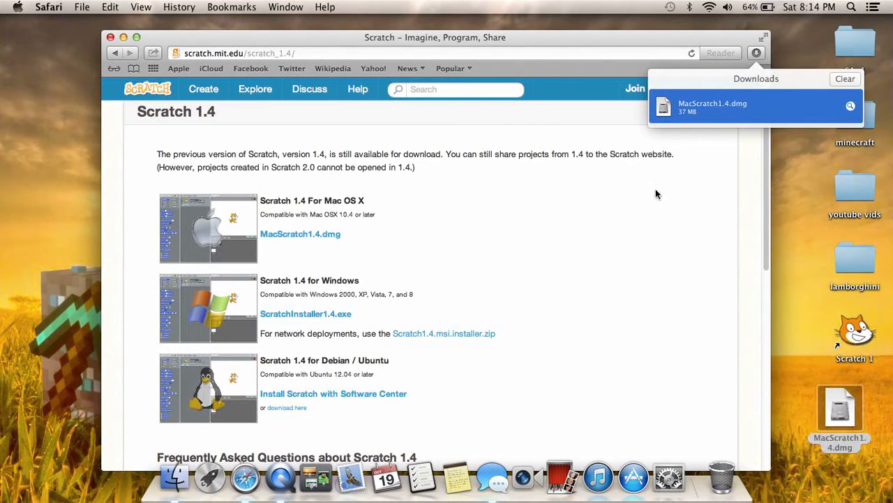
mouse_move(599, 29)
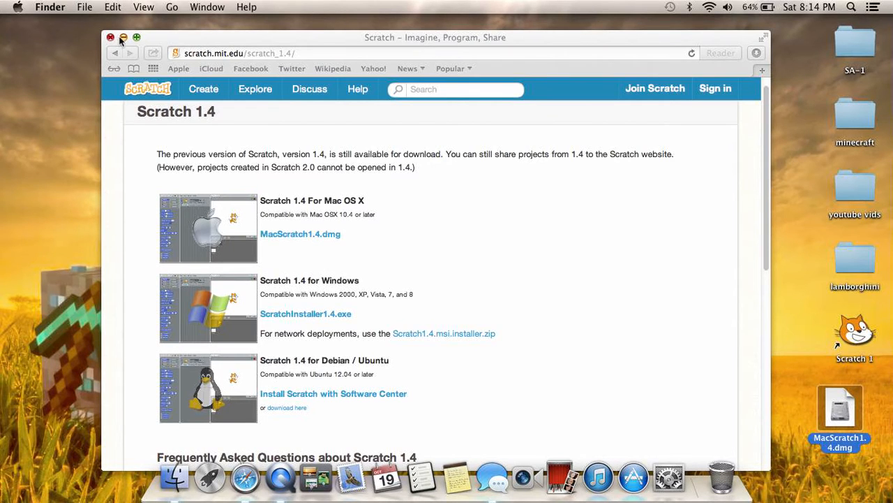
click(115, 33)
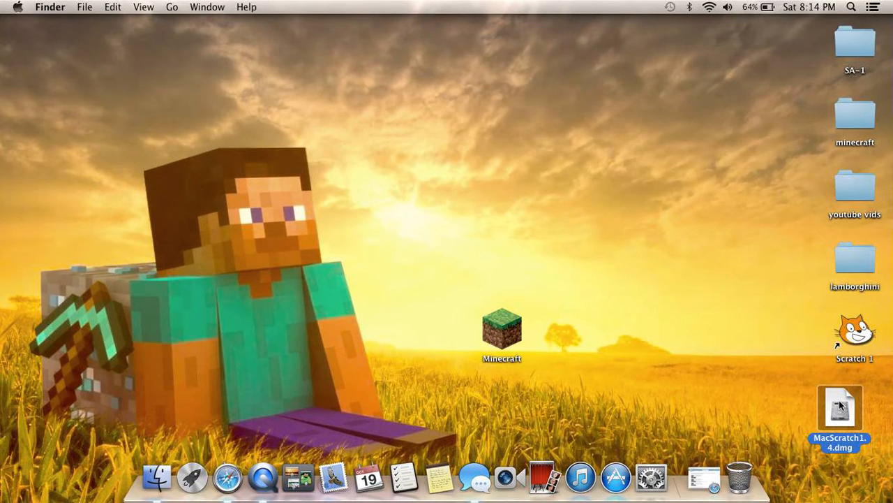
Mount MacScratch1.4.dmg, copy its Scratch 1.4 folder into Applications replacing existing items, and open Applications.
double_click(840, 412)
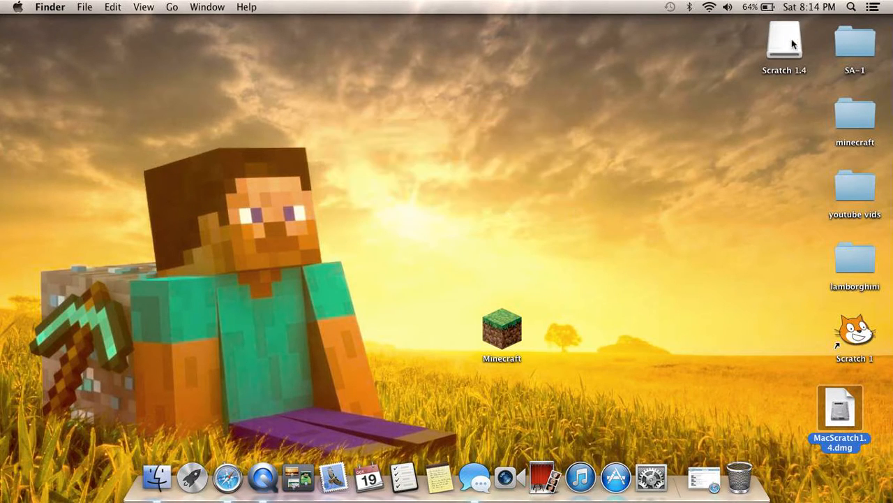
double_click(785, 45)
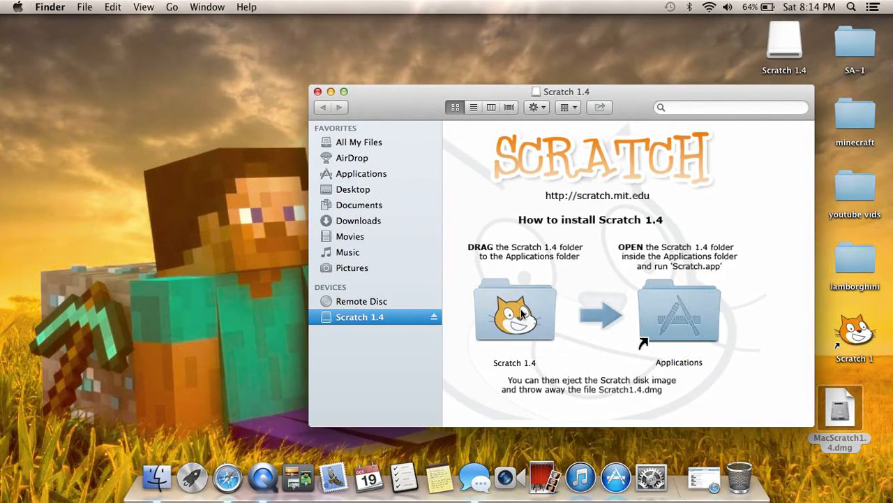
mouse_move(667, 308)
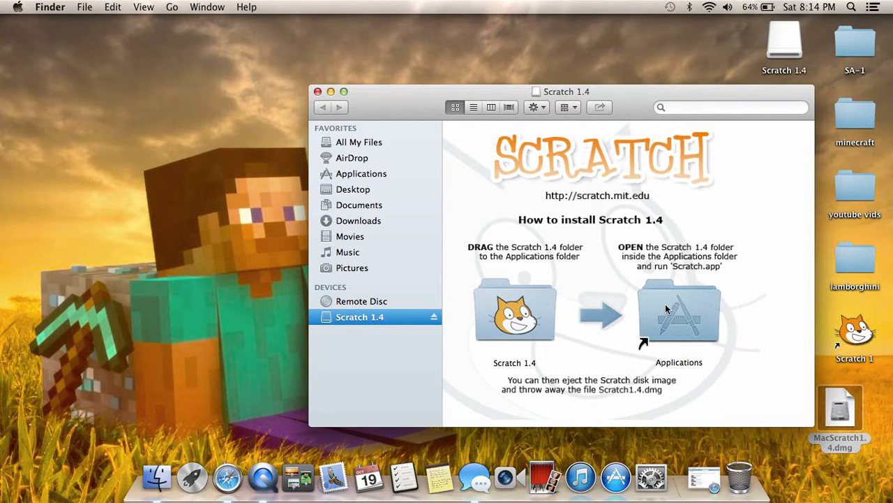
mouse_move(532, 303)
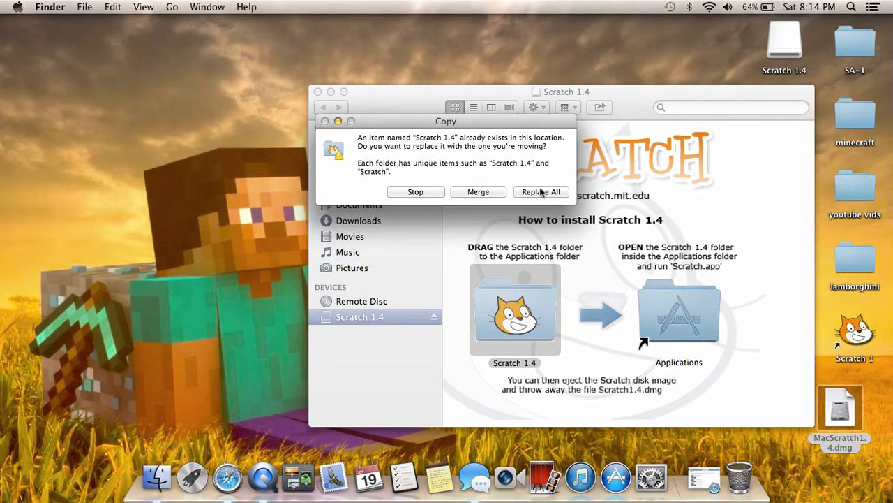
click(541, 191)
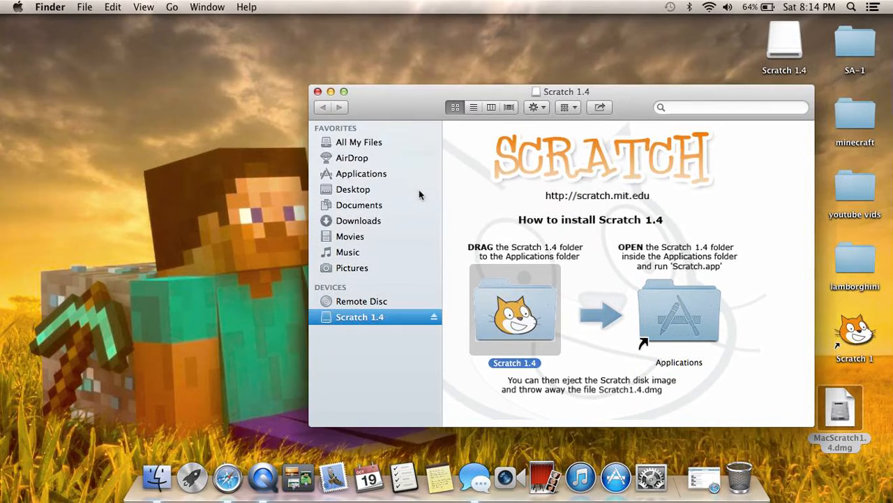
mouse_move(571, 339)
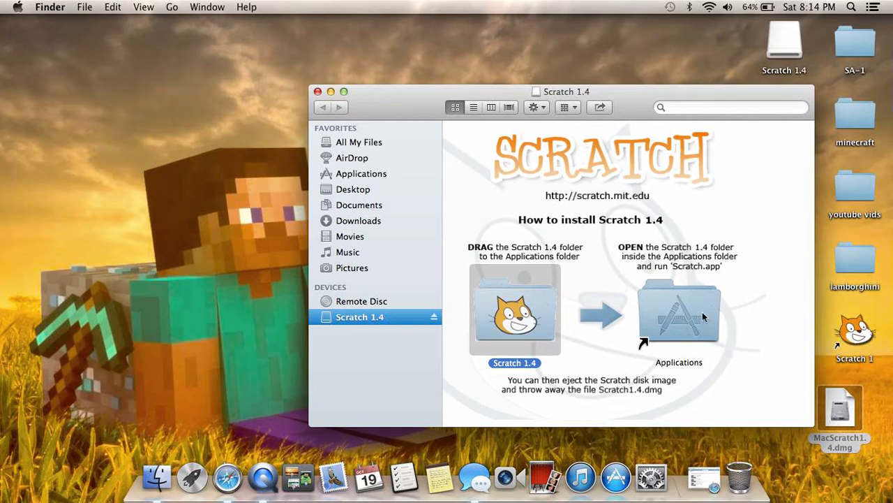
click(361, 173)
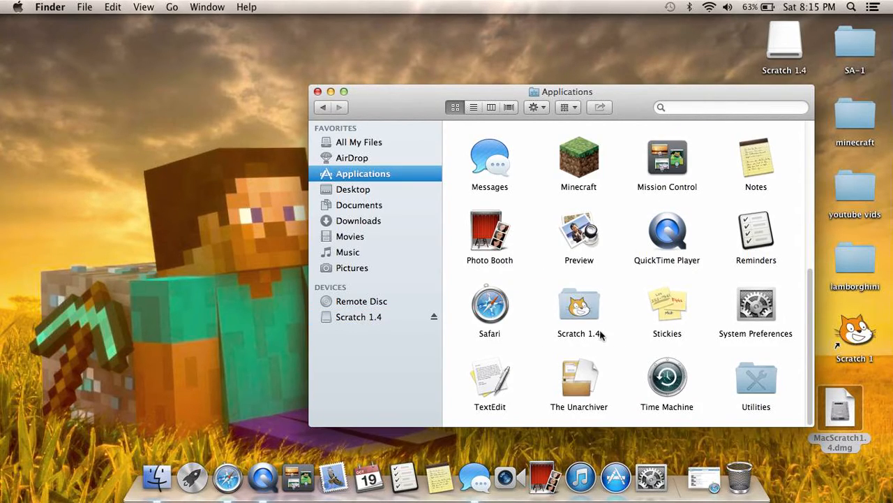
Open the installed Scratch 1.4 folder in Applications, view its files, then close the window.
double_click(579, 304)
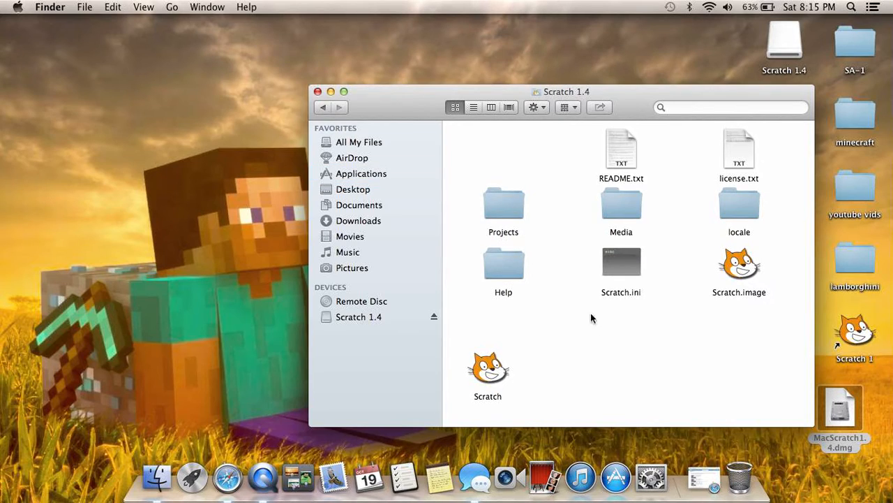
mouse_move(488, 366)
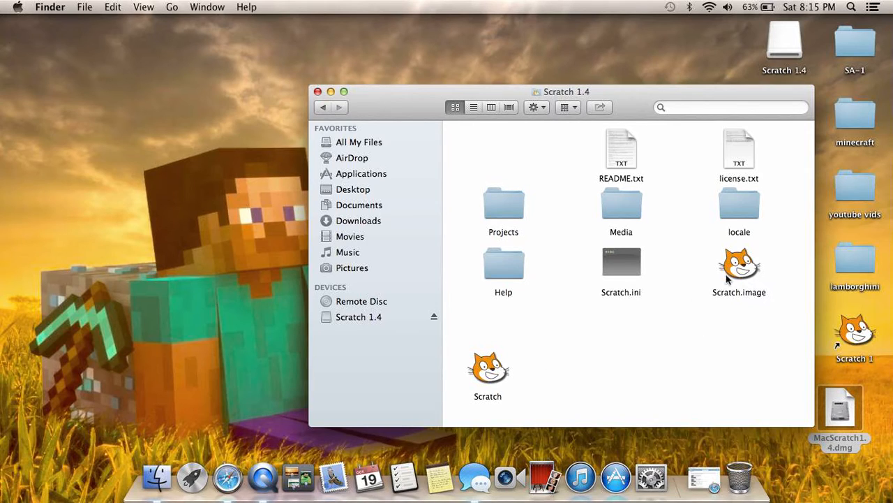
mouse_move(500, 364)
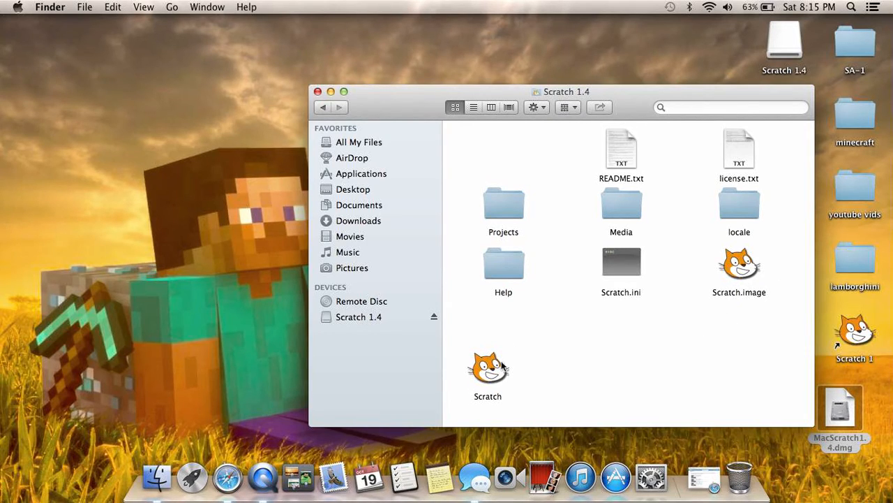
click(488, 365)
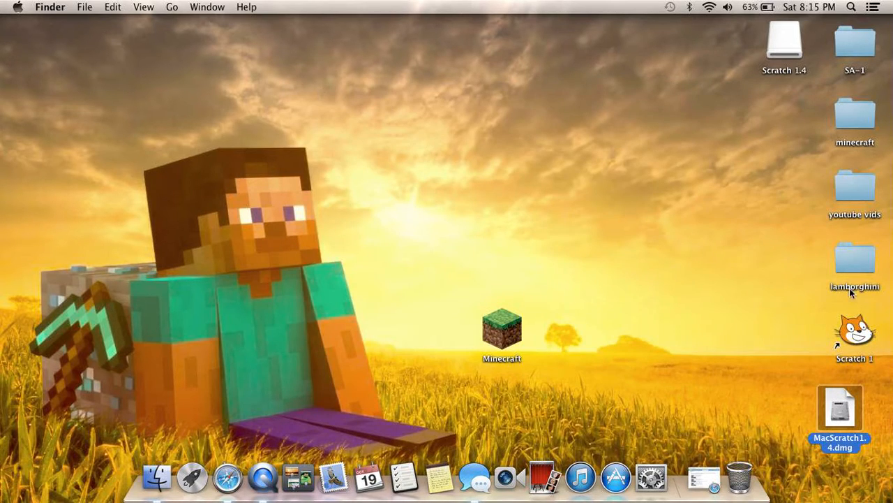
Trash MacScratch1.4.dmg and eject the mounted Scratch 1.4 disk.
double_click(854, 330)
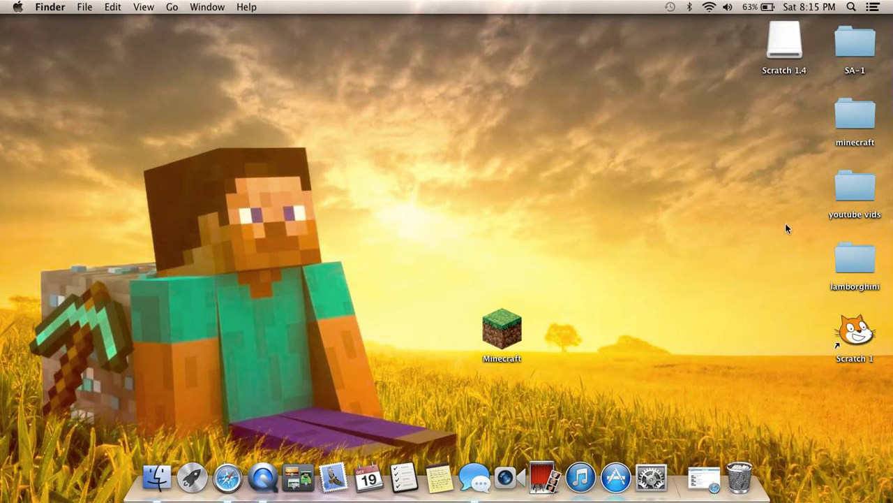
click(786, 49)
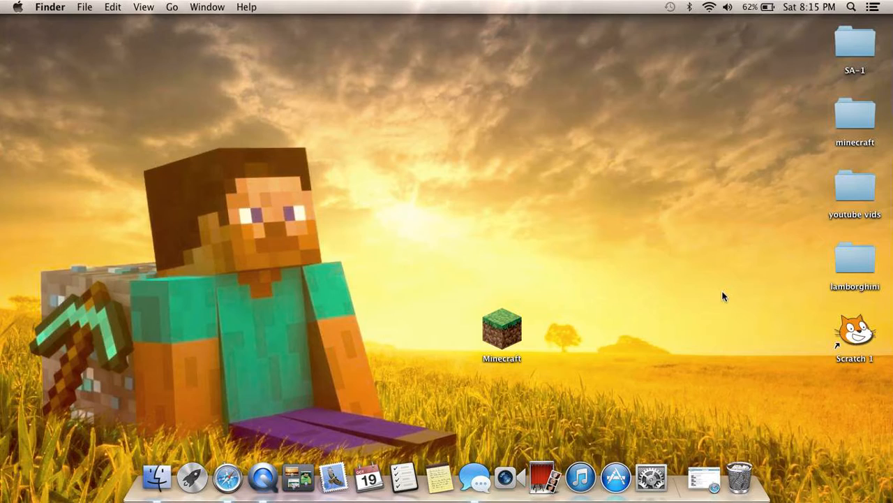
mouse_move(705, 282)
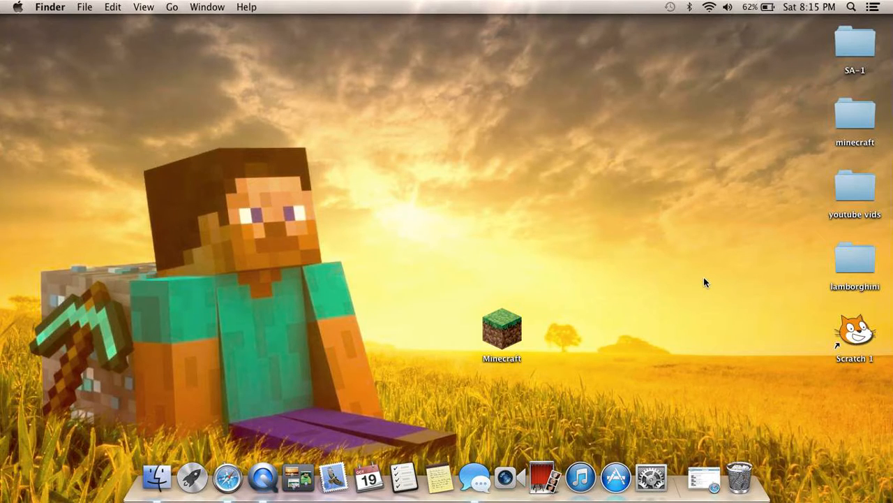
mouse_move(131, 135)
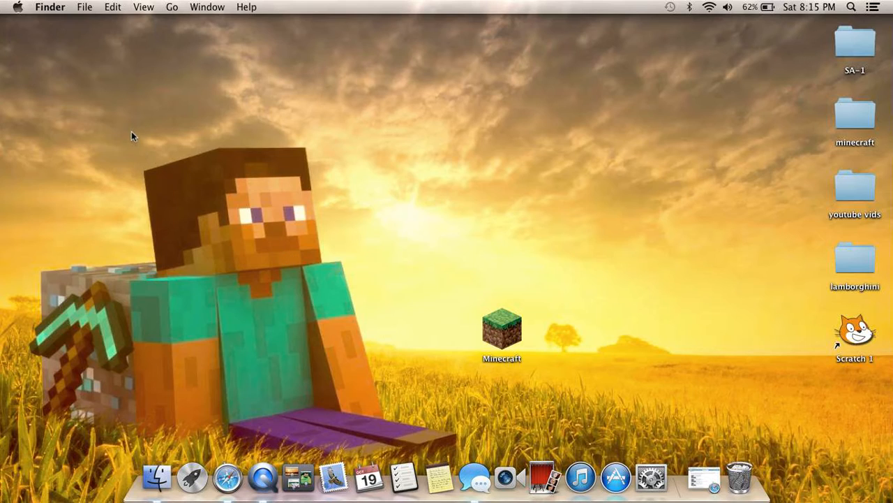
mouse_move(129, 130)
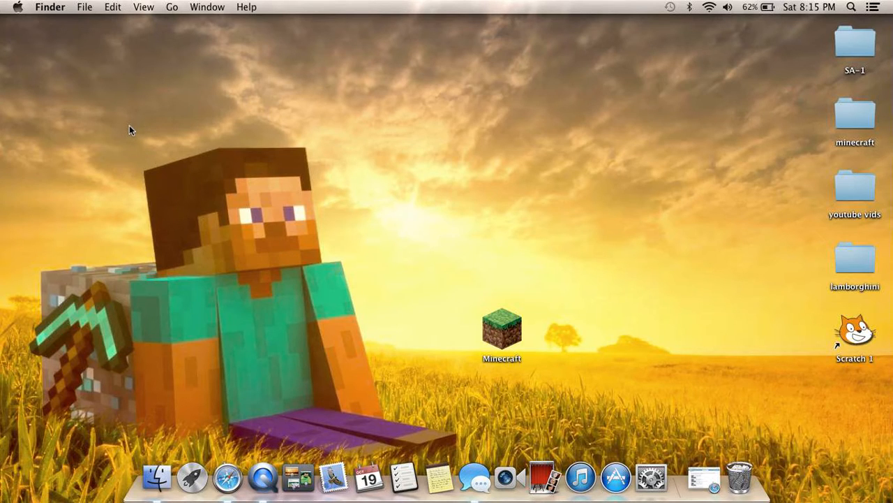